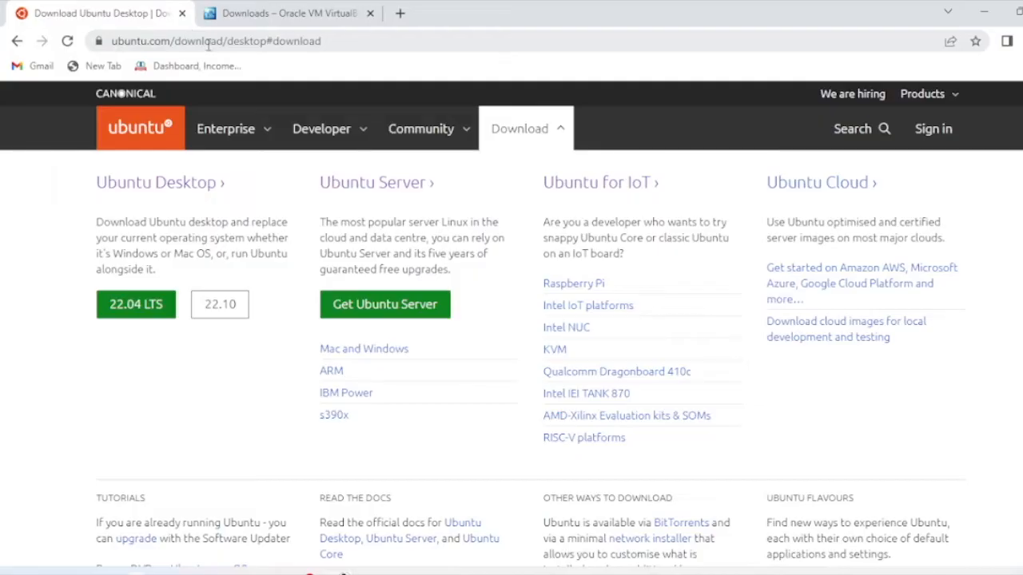
pyautogui.moveTo(184, 346)
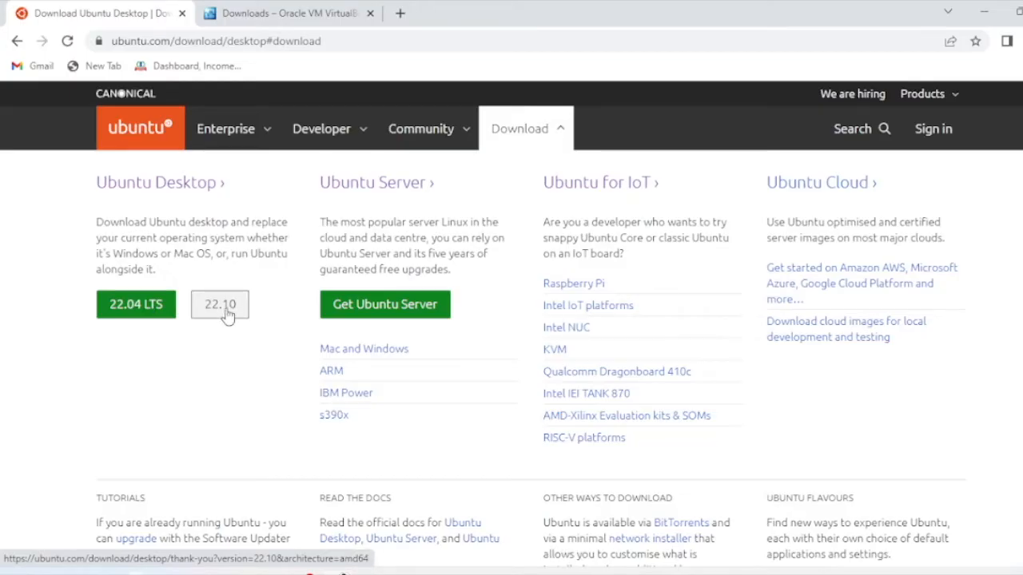
pyautogui.moveTo(236, 343)
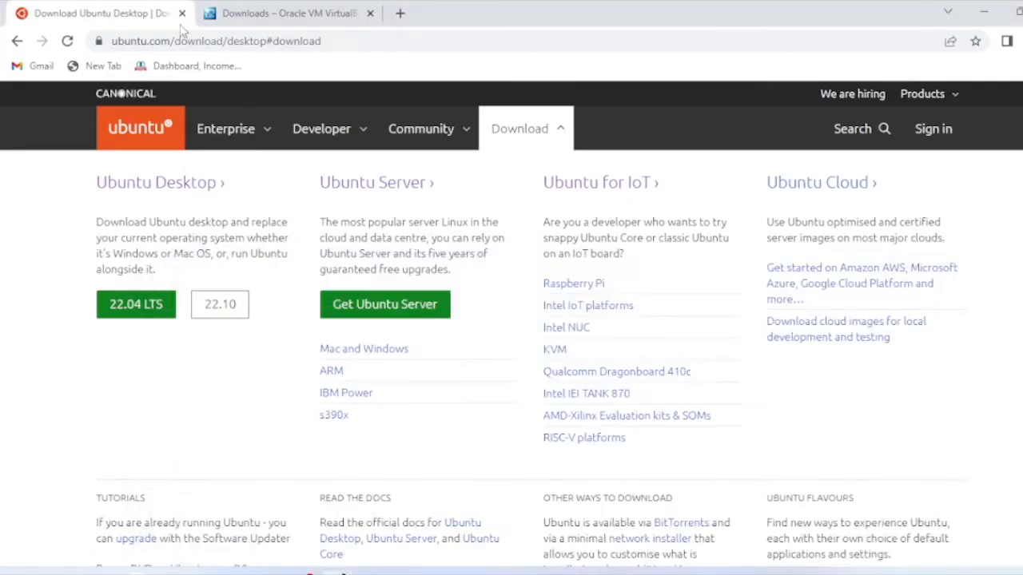
# Step: Download the VirtualBox 7.0.2 installer for Windows hosts and open it
pyautogui.click(287, 13)
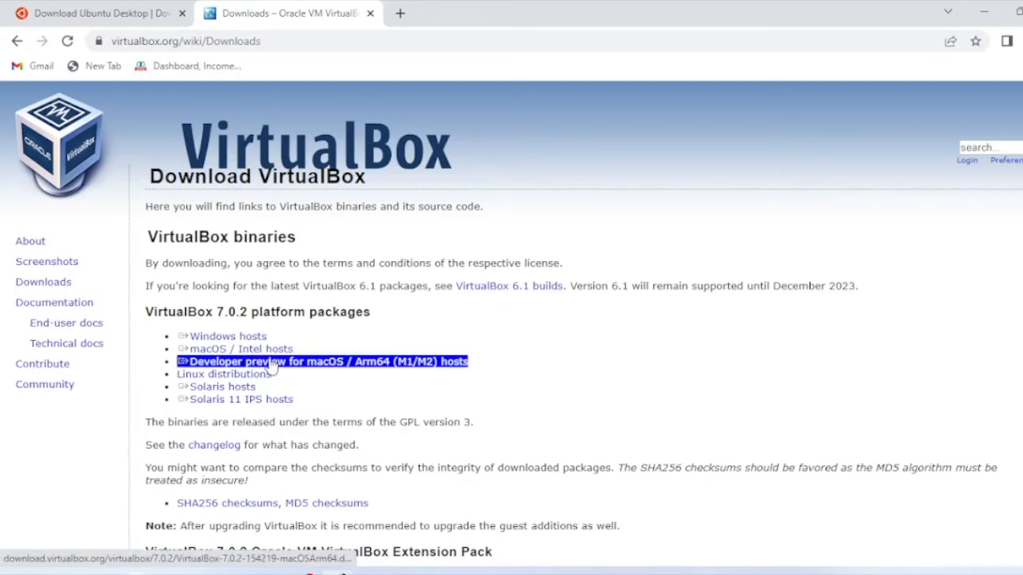
pyautogui.moveTo(228, 335)
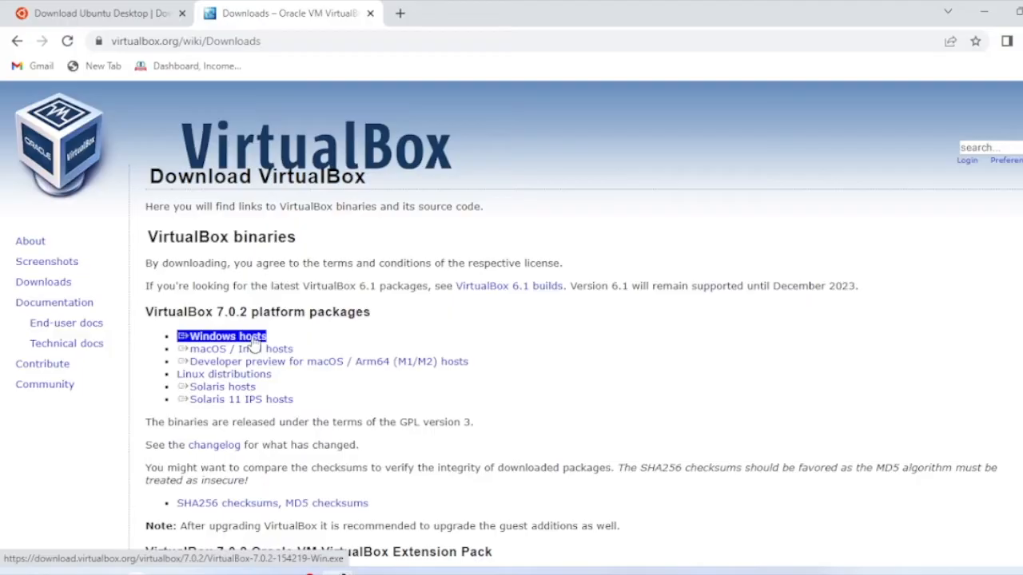
pyautogui.click(228, 336)
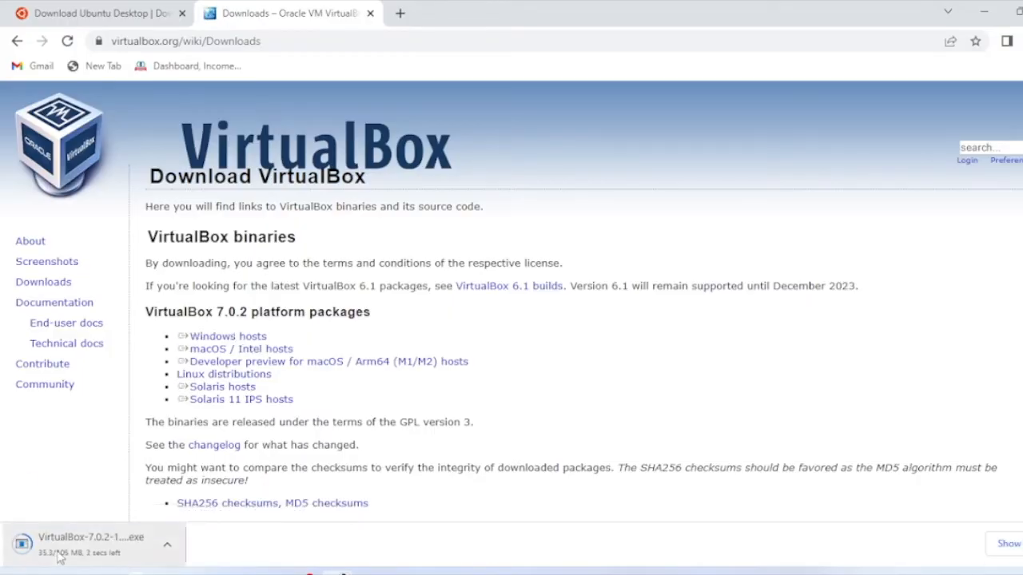
pyautogui.click(168, 545)
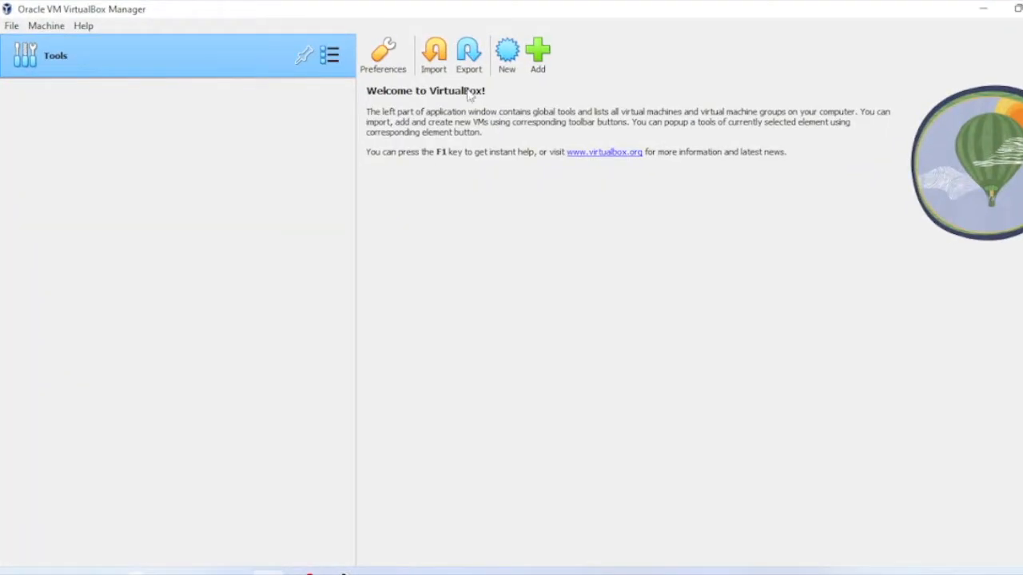
# Step: Start a new virtual machine named 'ubuntu' and select its default folder path
pyautogui.click(506, 55)
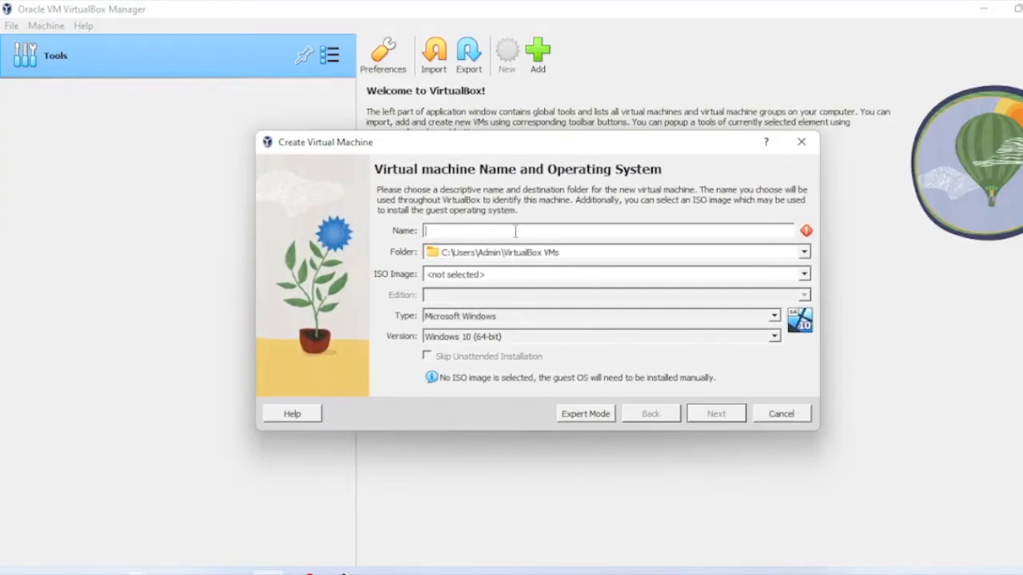
pyautogui.write('ubuntu')
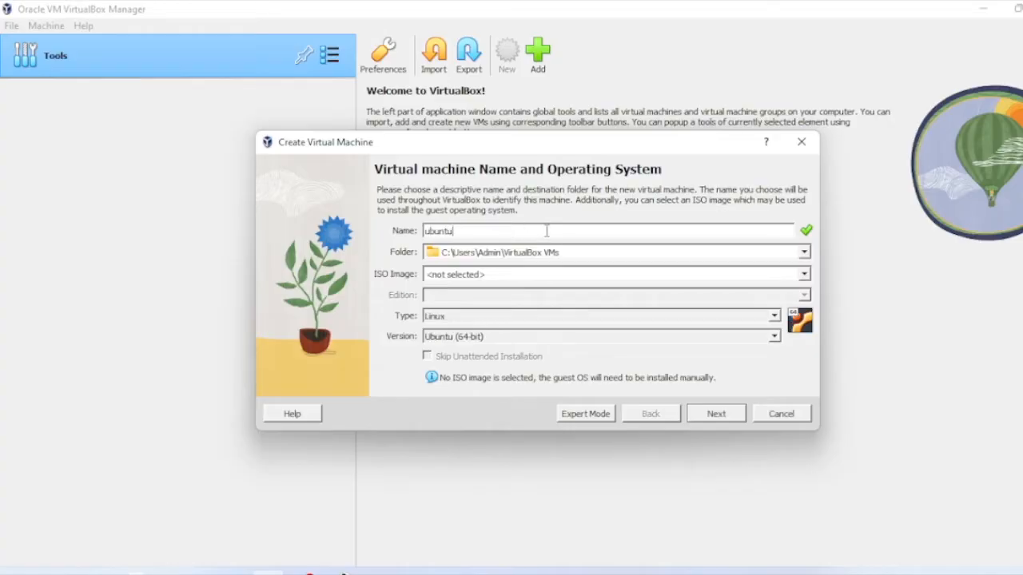
pyautogui.tripleClick(483, 252)
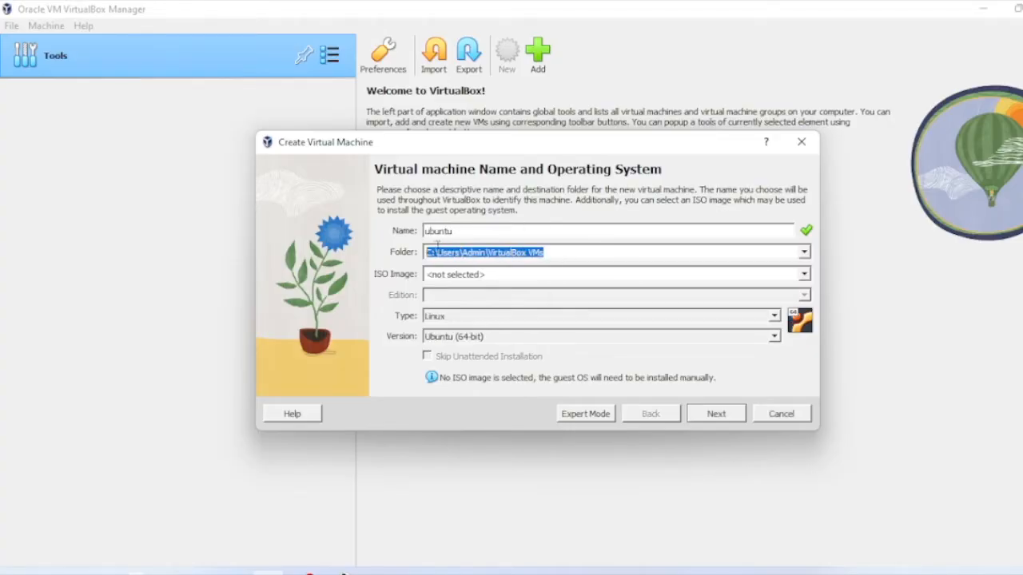
pyautogui.click(804, 252)
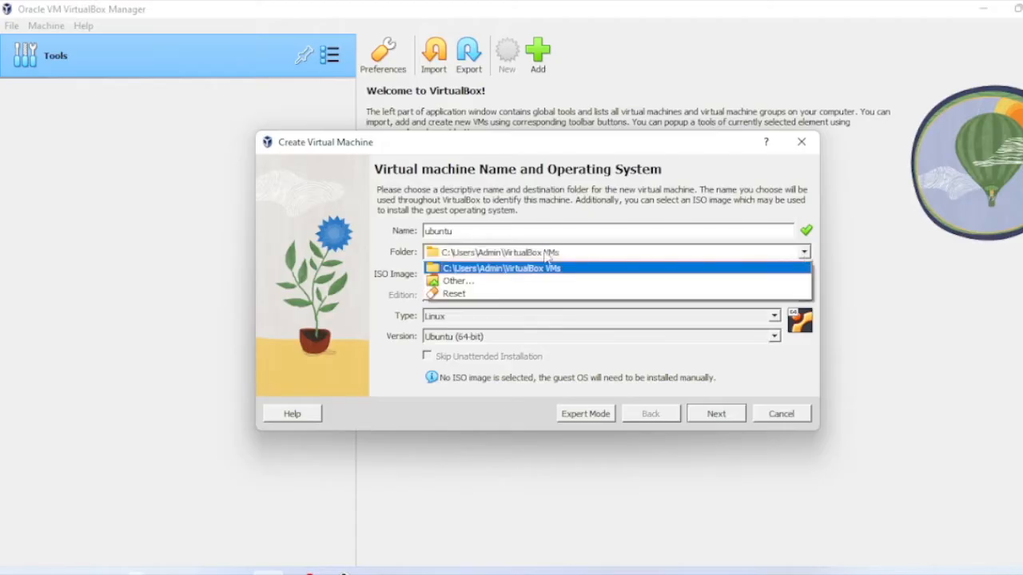
pyautogui.moveTo(457, 281)
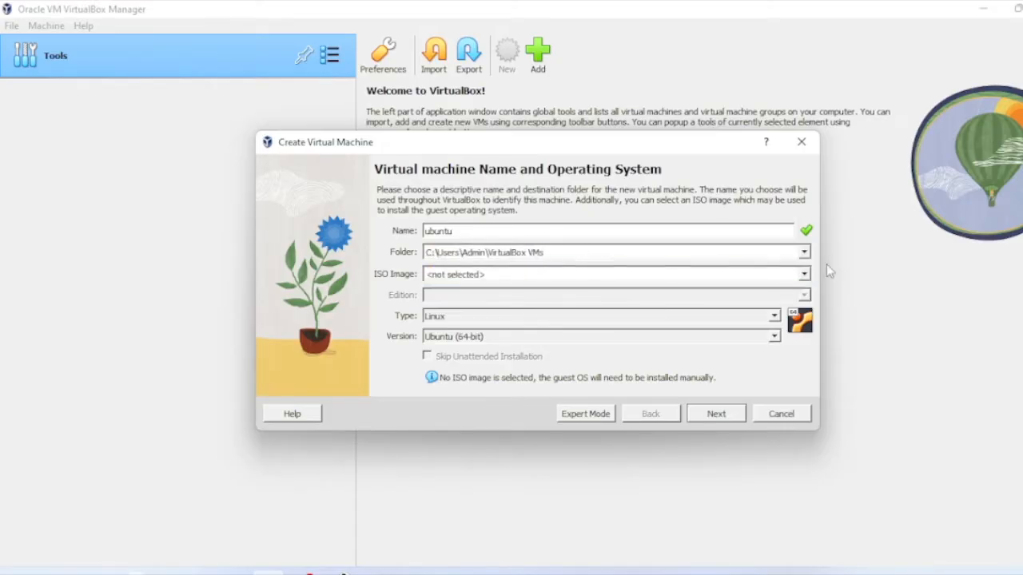
# Step: Choose the Virtualbox folder on Local Disk (D:) as the machine folder
pyautogui.click(804, 251)
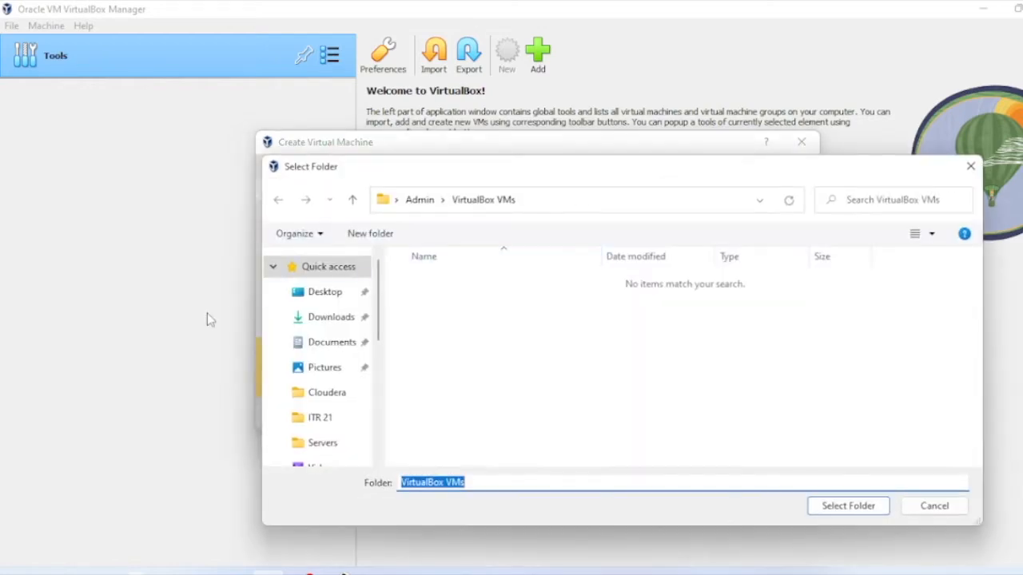
pyautogui.scroll(-3)
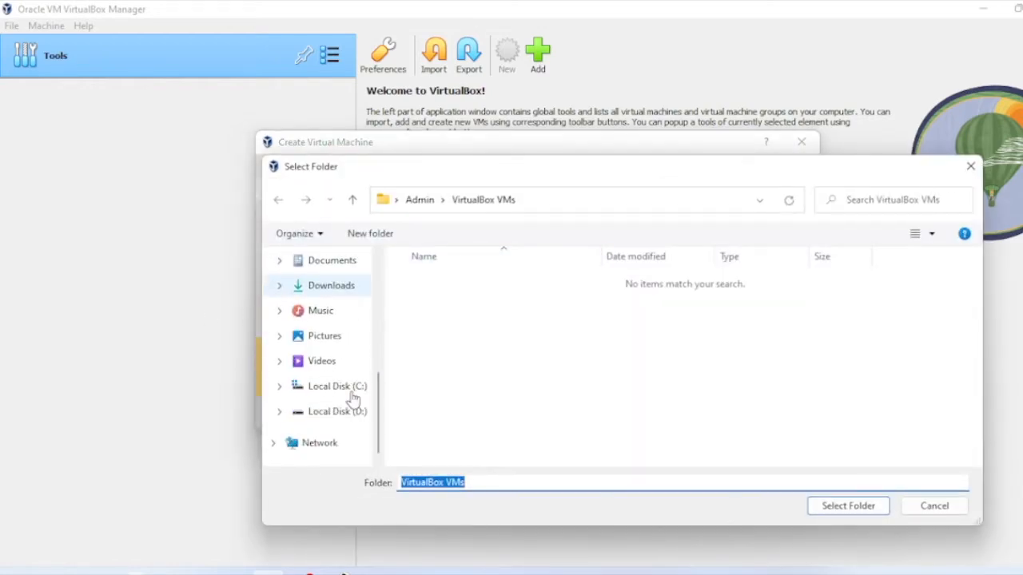
pyautogui.click(336, 412)
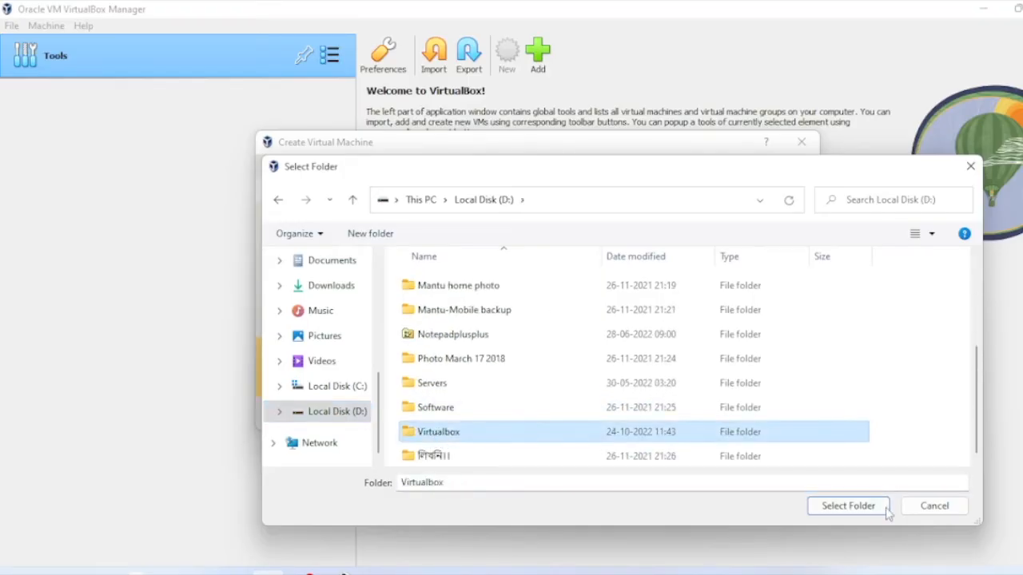
pyautogui.click(847, 506)
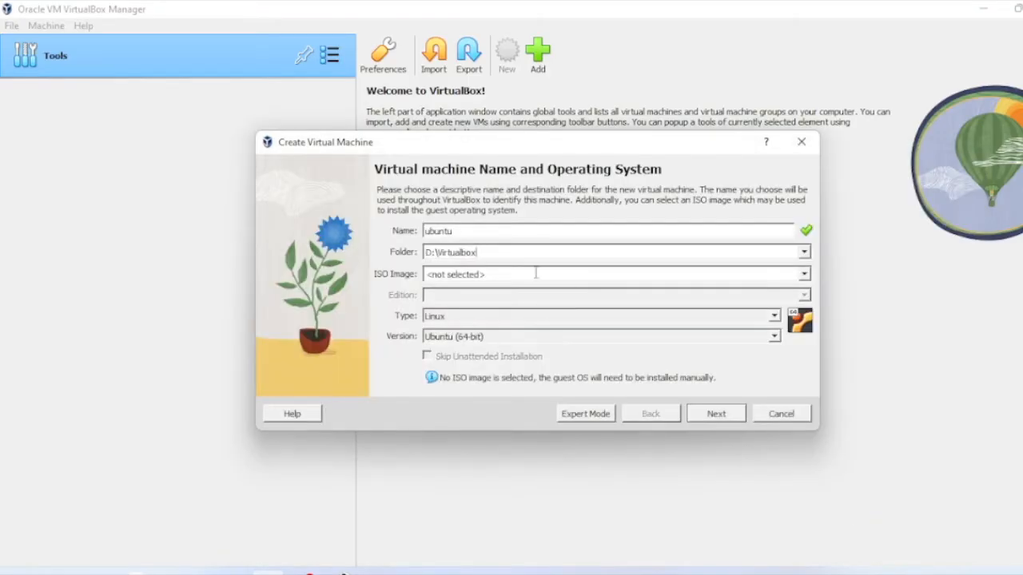
pyautogui.moveTo(537, 293)
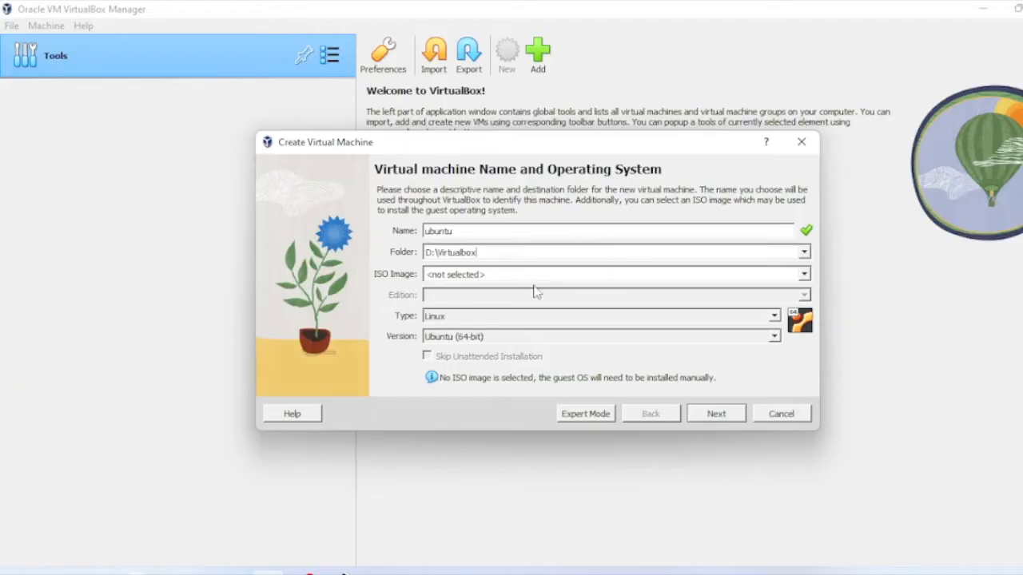
# Step: Attach ubuntu-22.10-desktop-amd64.iso from Downloads, keeping unattended installation enabled
pyautogui.click(804, 274)
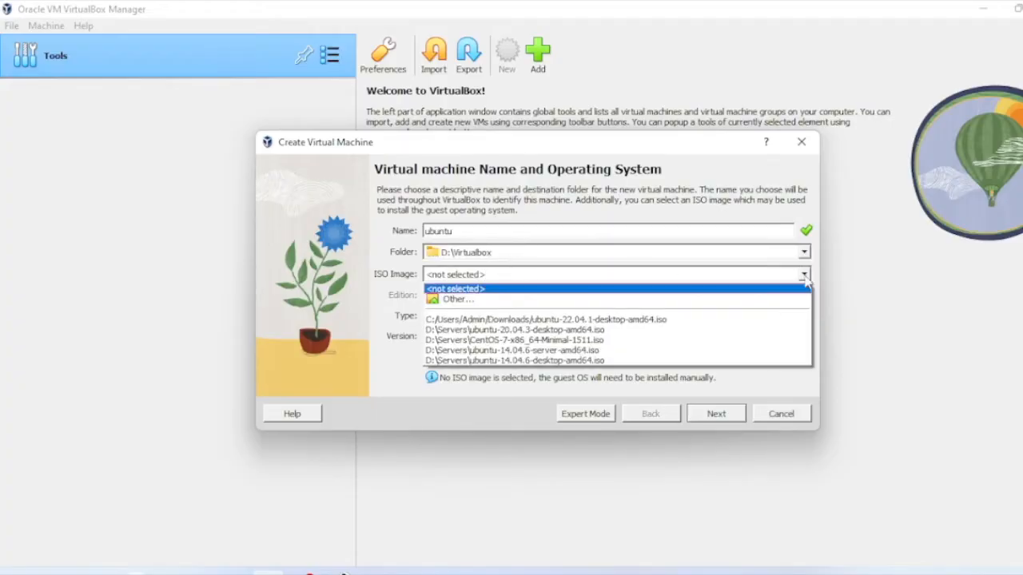
pyautogui.moveTo(546, 318)
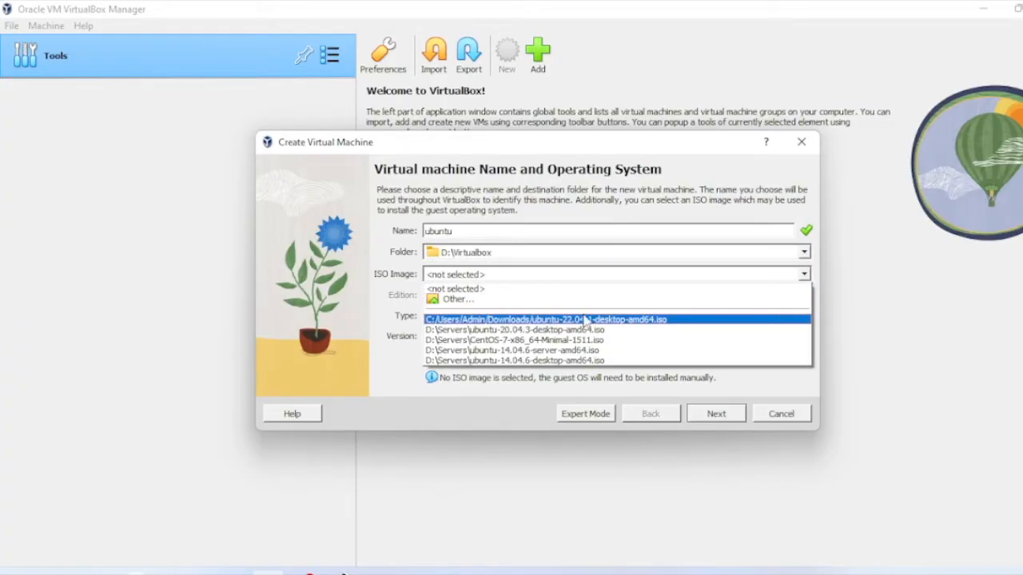
pyautogui.click(454, 299)
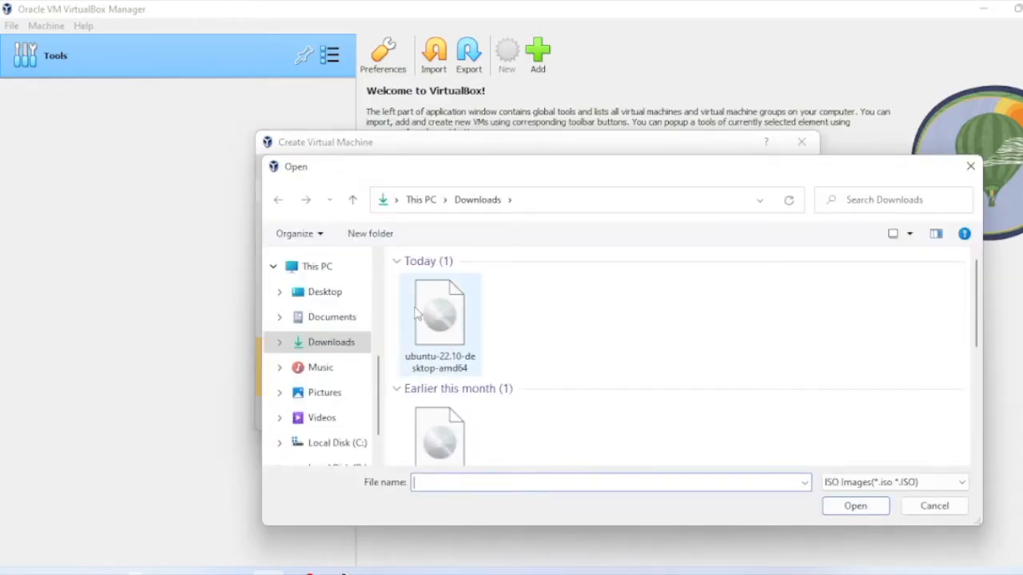
pyautogui.click(440, 320)
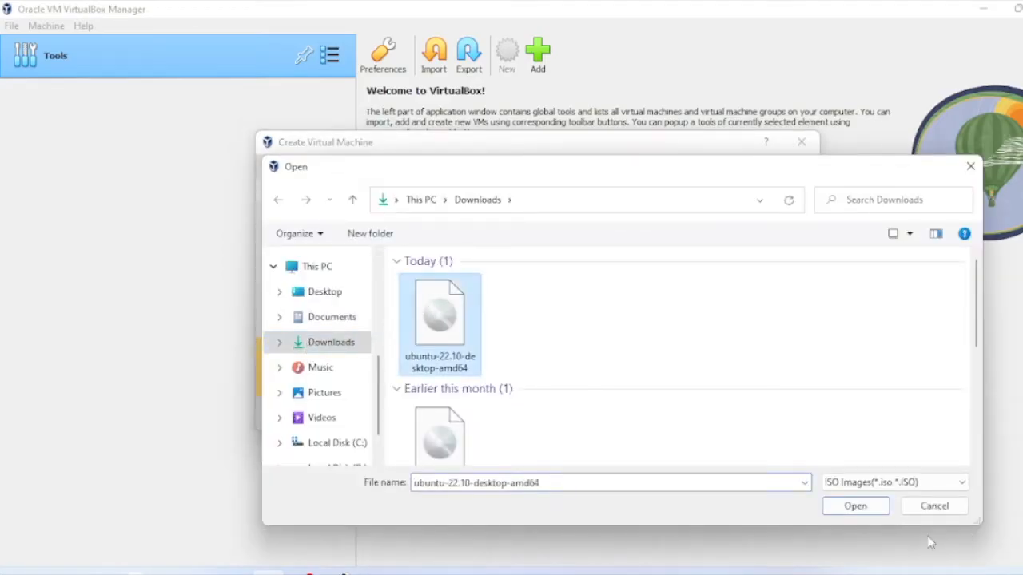
pyautogui.click(855, 506)
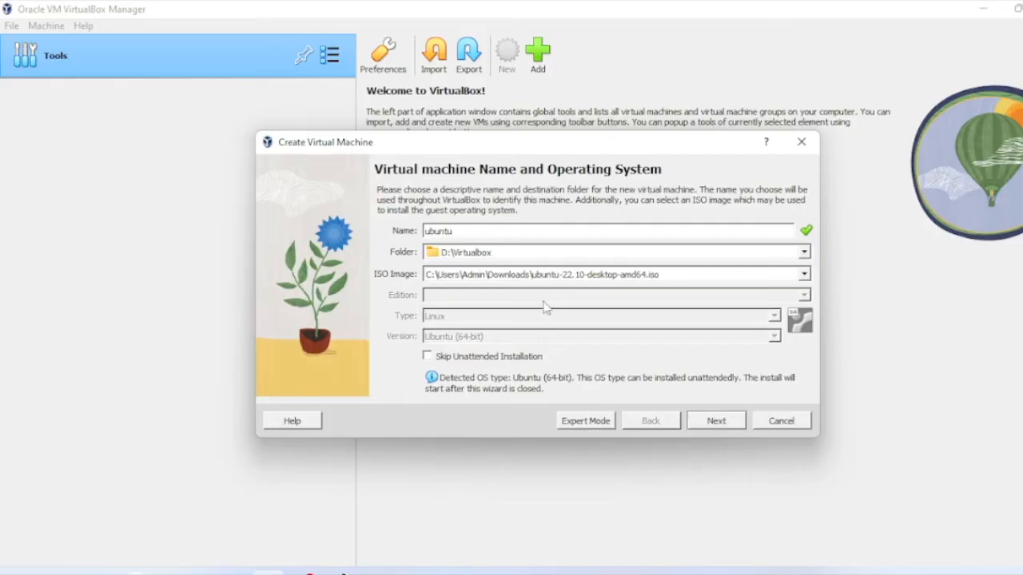
pyautogui.moveTo(445, 372)
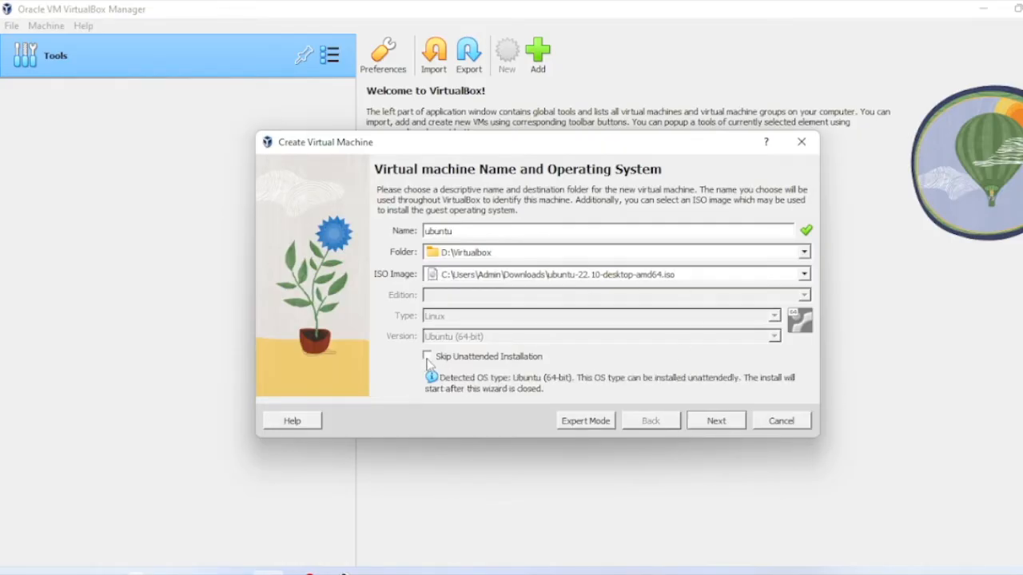
pyautogui.click(427, 356)
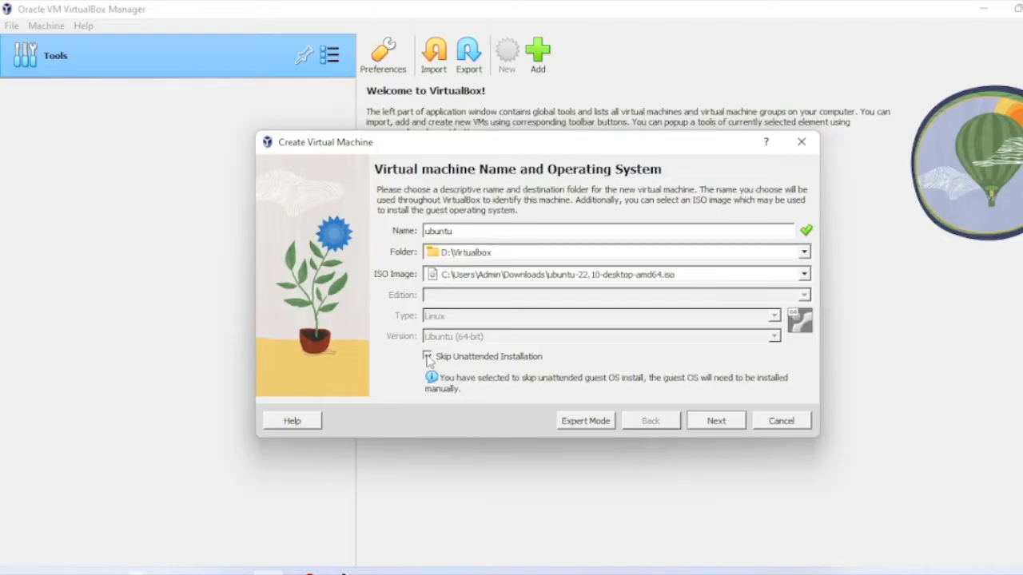
pyautogui.click(427, 357)
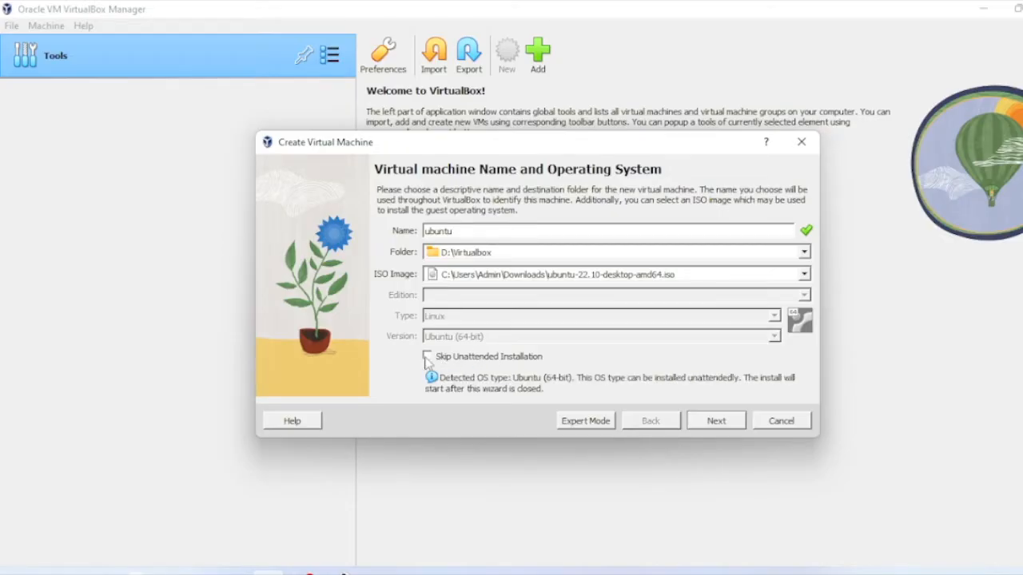
# Step: Enter unattended install username mkd, a password, and hostname mkdmixture
pyautogui.click(715, 421)
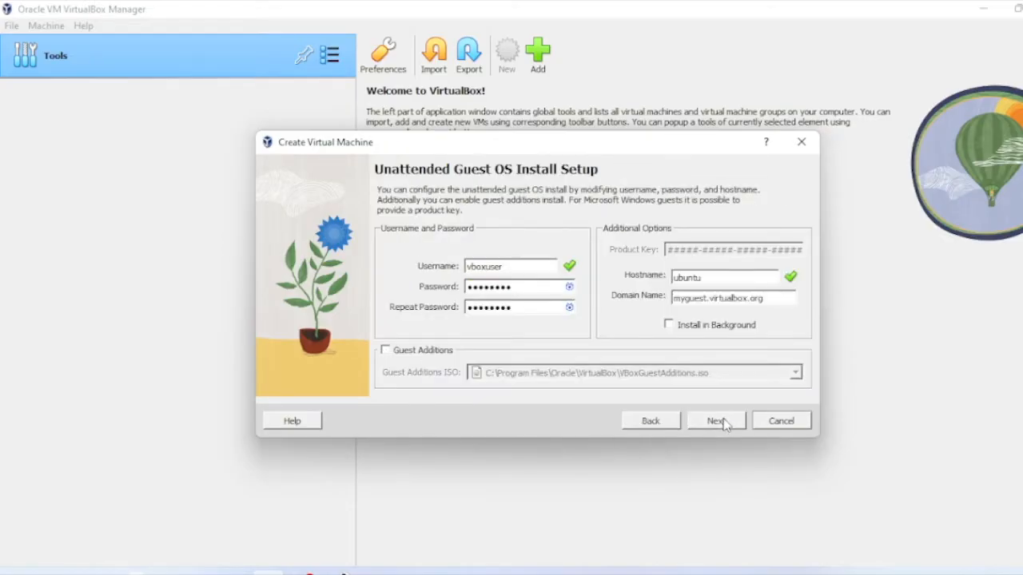
pyautogui.doubleClick(495, 266)
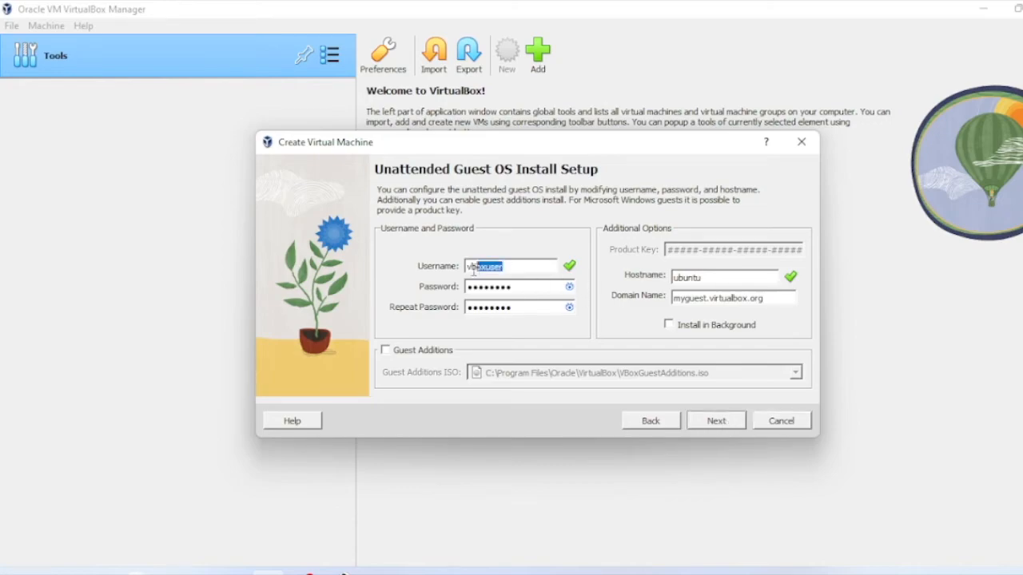
pyautogui.moveTo(522, 270)
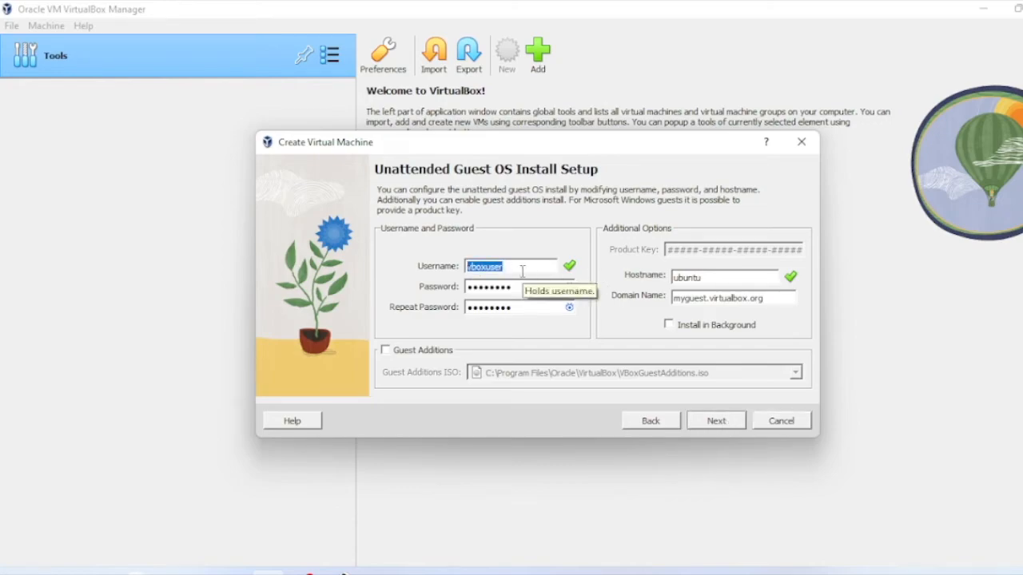
pyautogui.write('mkd')
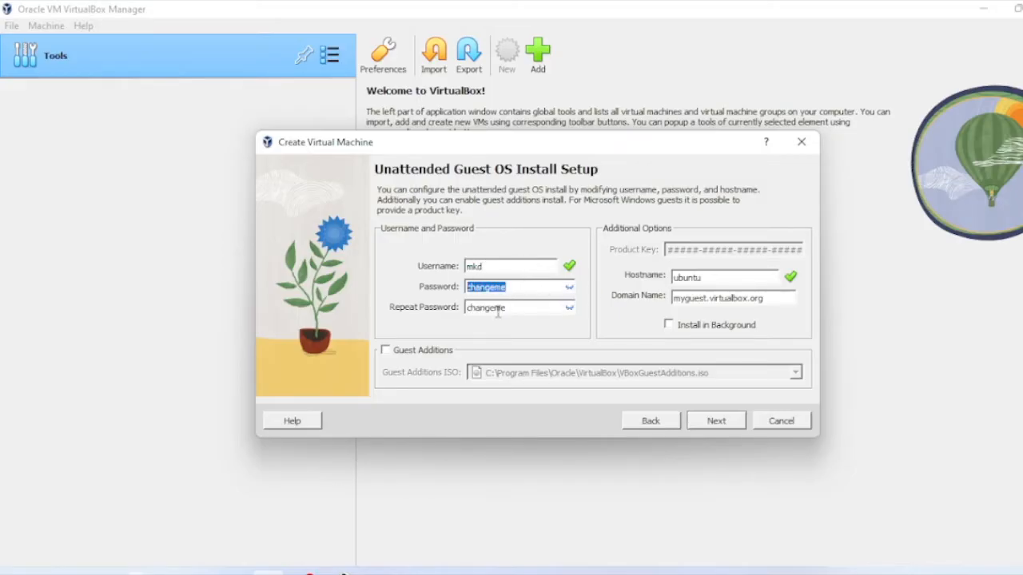
pyautogui.write('linux')
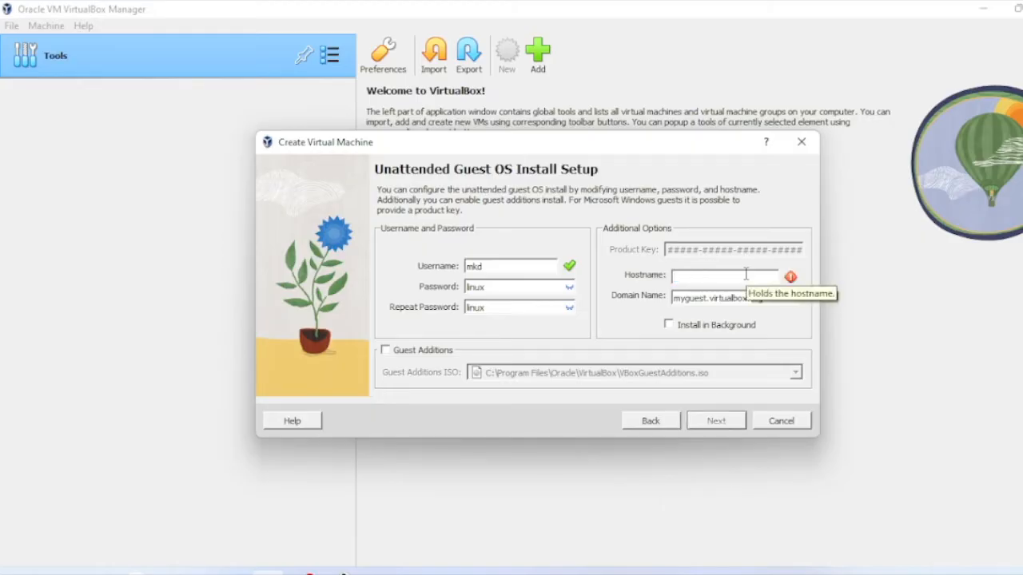
pyautogui.write('mkdmlx')
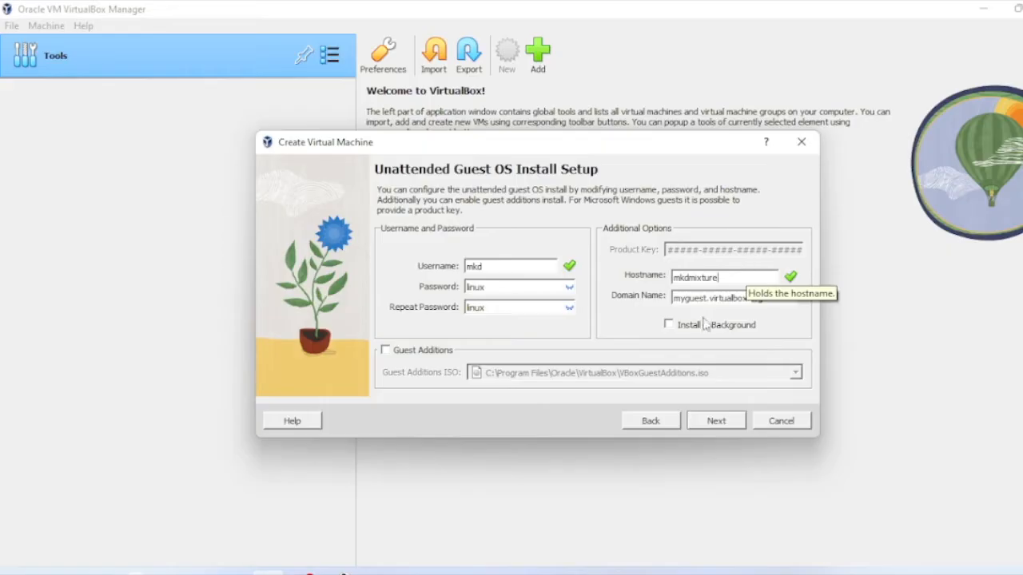
# Step: Enable the Guest Additions installation option
pyautogui.click(386, 351)
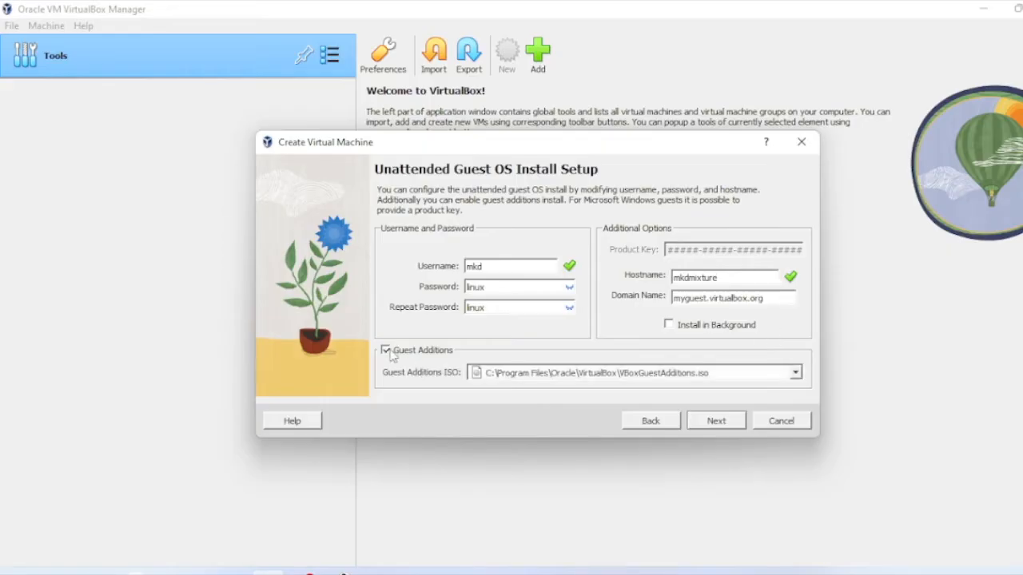
pyautogui.click(386, 351)
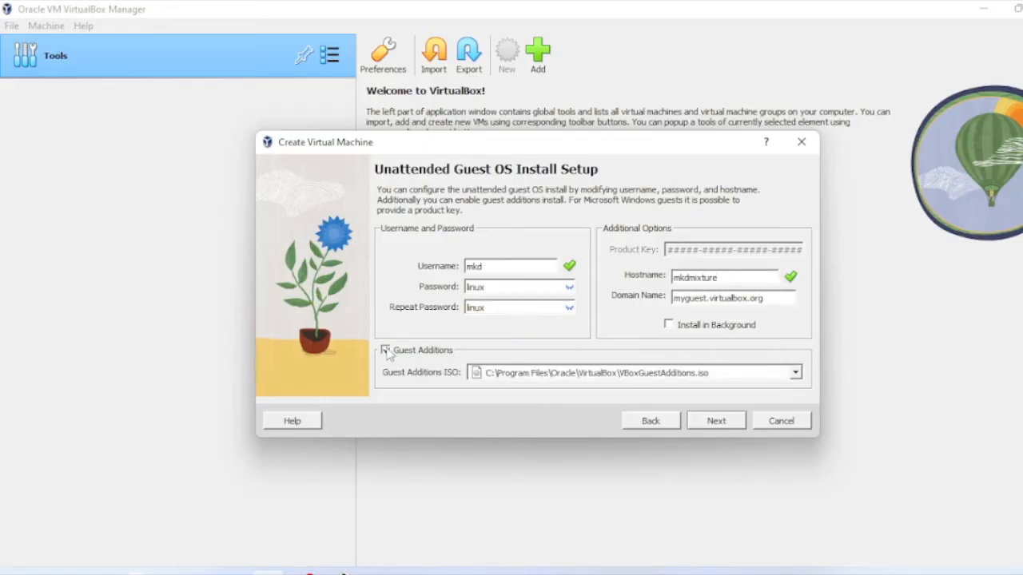
pyautogui.click(385, 350)
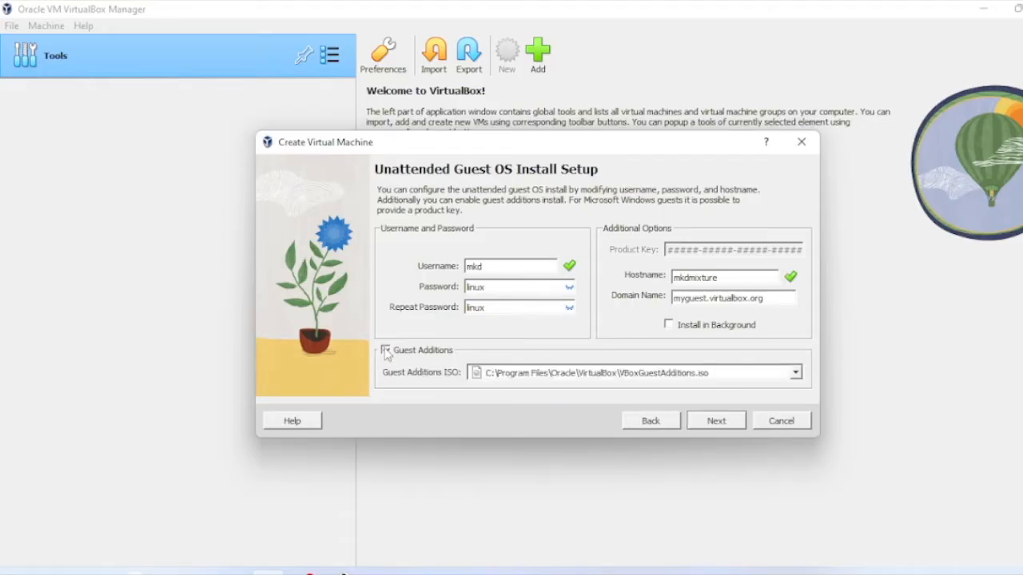
pyautogui.click(385, 351)
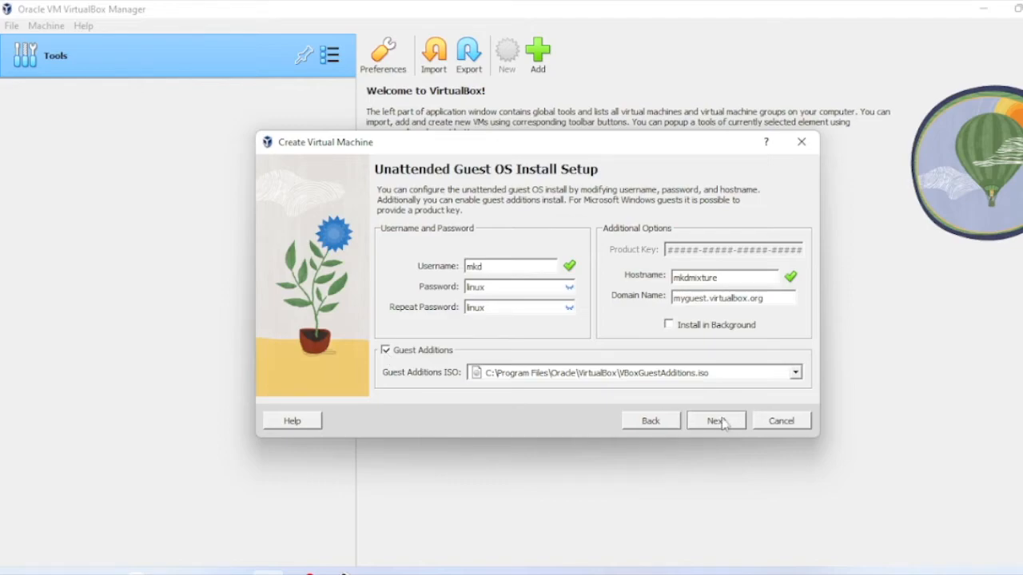
# Step: Advance the wizard to the hardware page with 2048 MB base memory
pyautogui.click(715, 420)
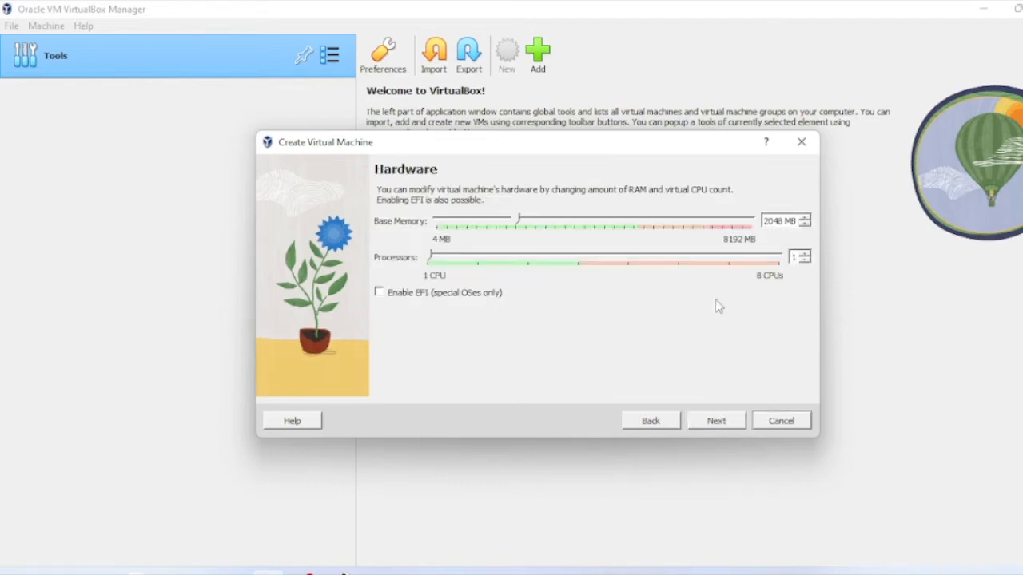
pyautogui.moveTo(528, 233)
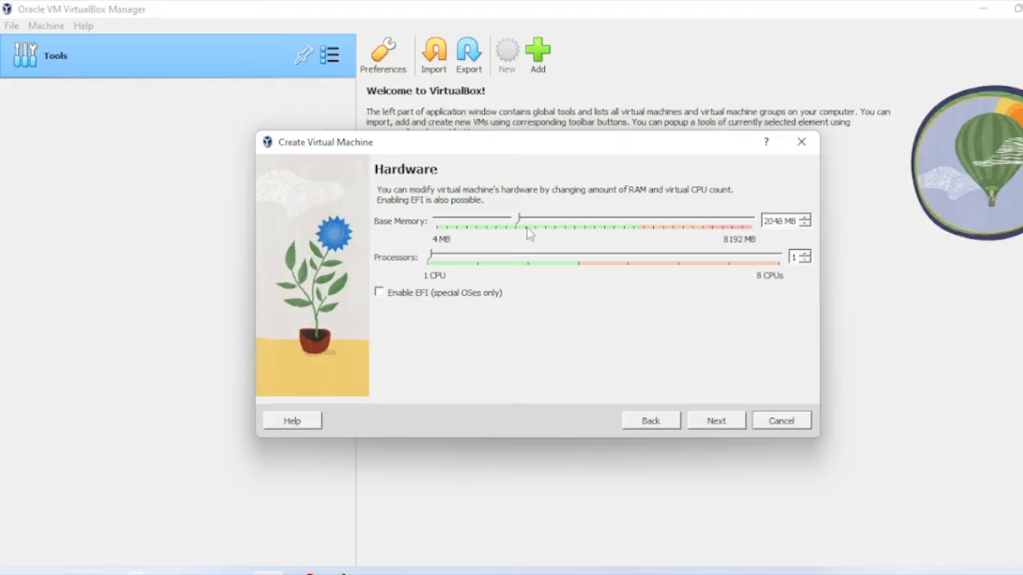
pyautogui.moveTo(787, 226)
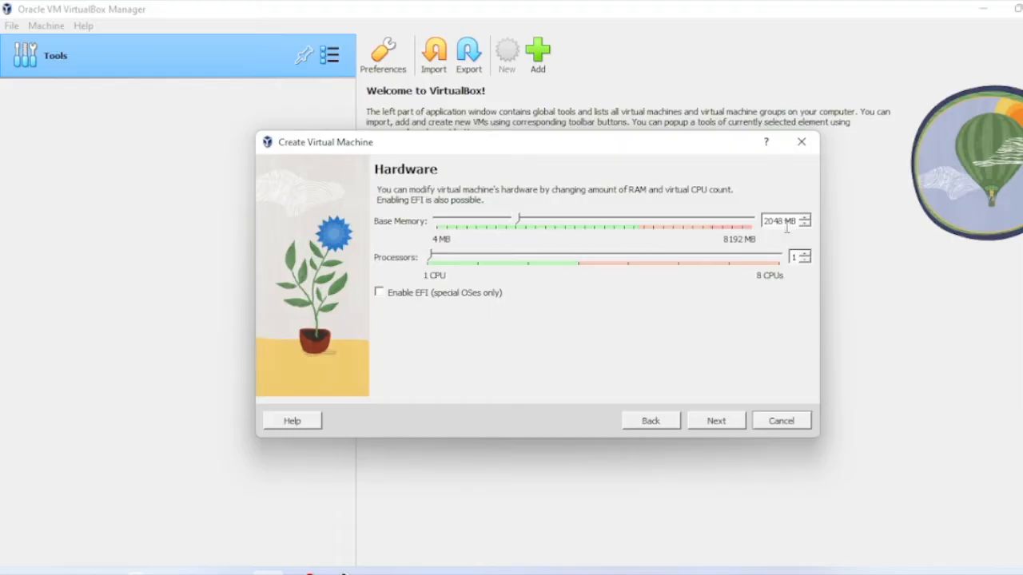
pyautogui.moveTo(791, 235)
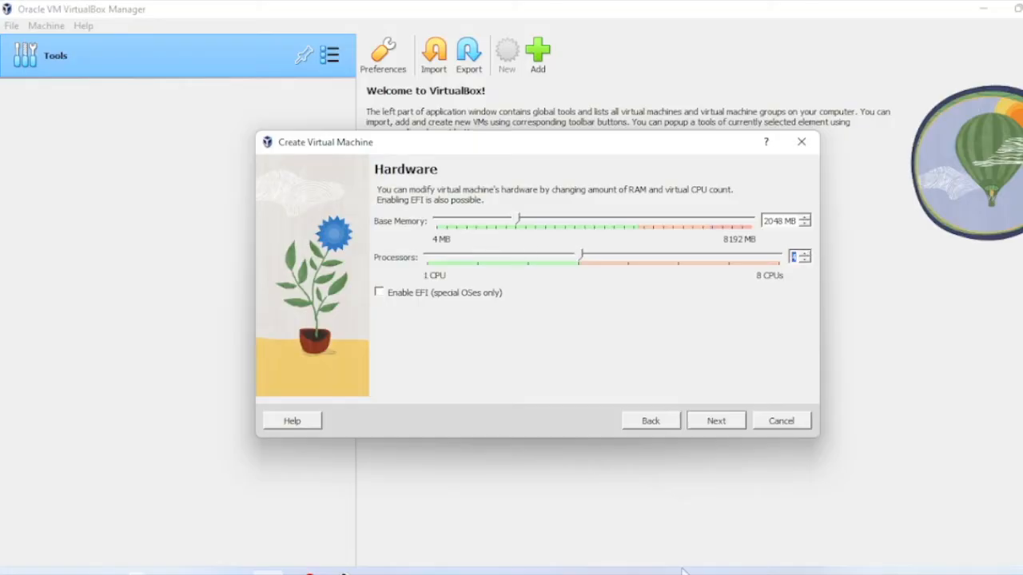
# Step: Keep a new 25.00 GB virtual hard disk and proceed to the summary
pyautogui.click(715, 421)
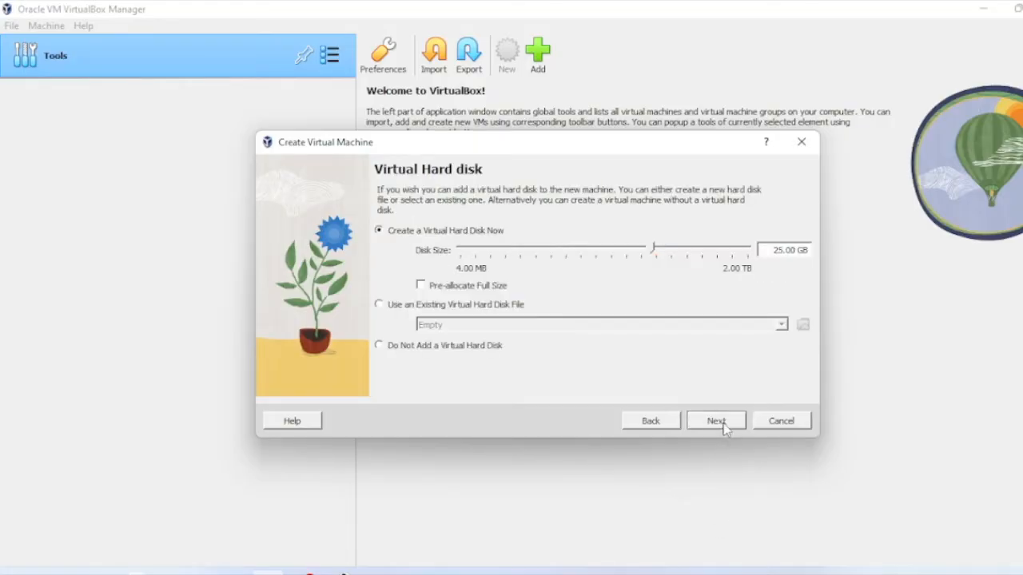
pyautogui.moveTo(542, 286)
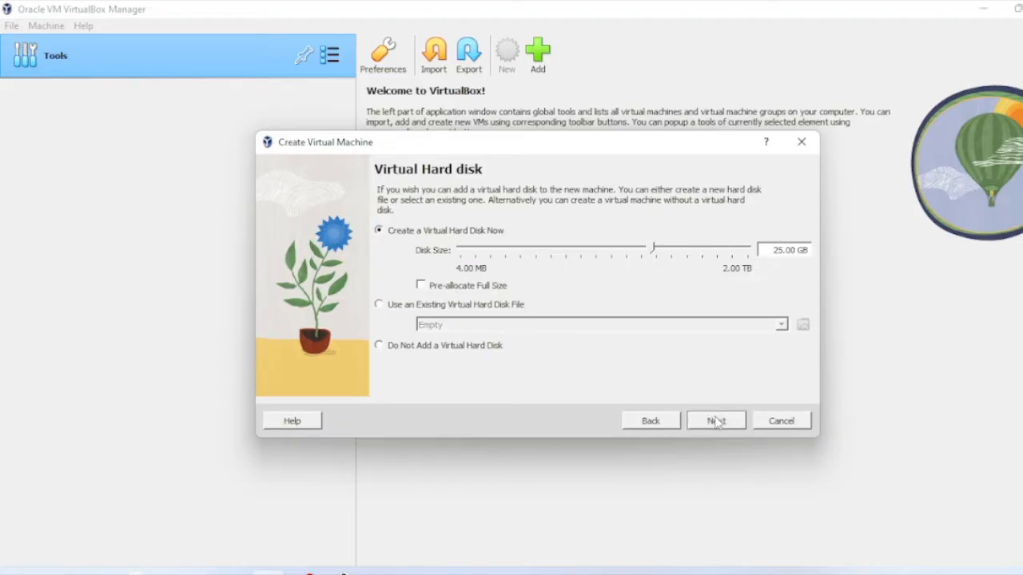
pyautogui.click(715, 420)
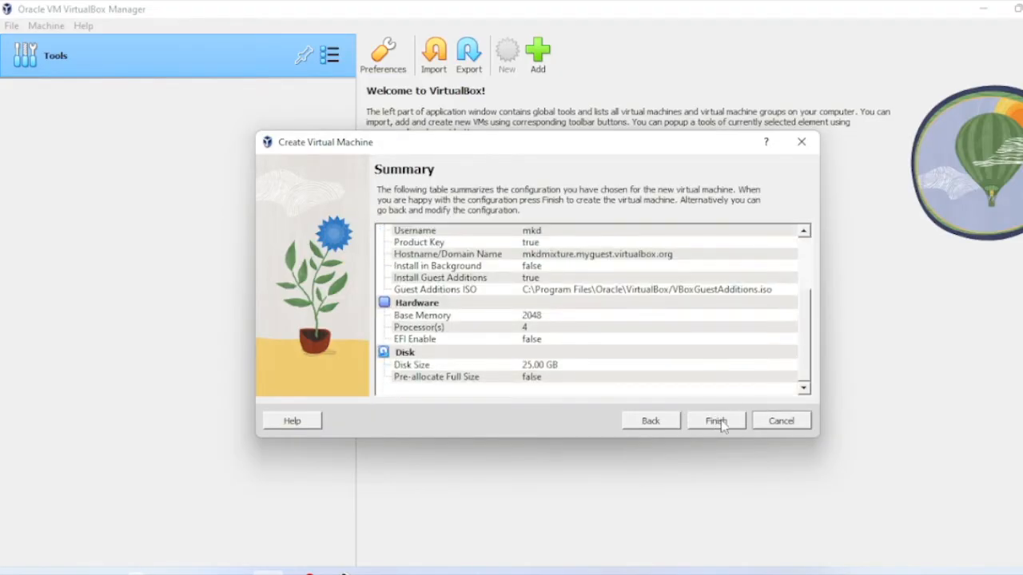
# Step: Finish creating the ubuntu VM and start it
pyautogui.click(715, 421)
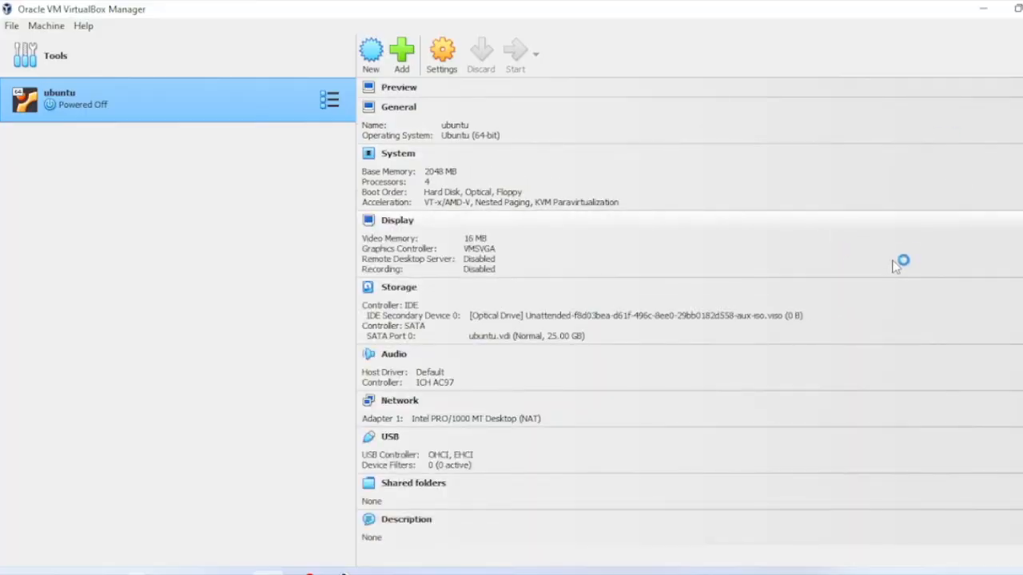
pyautogui.click(514, 52)
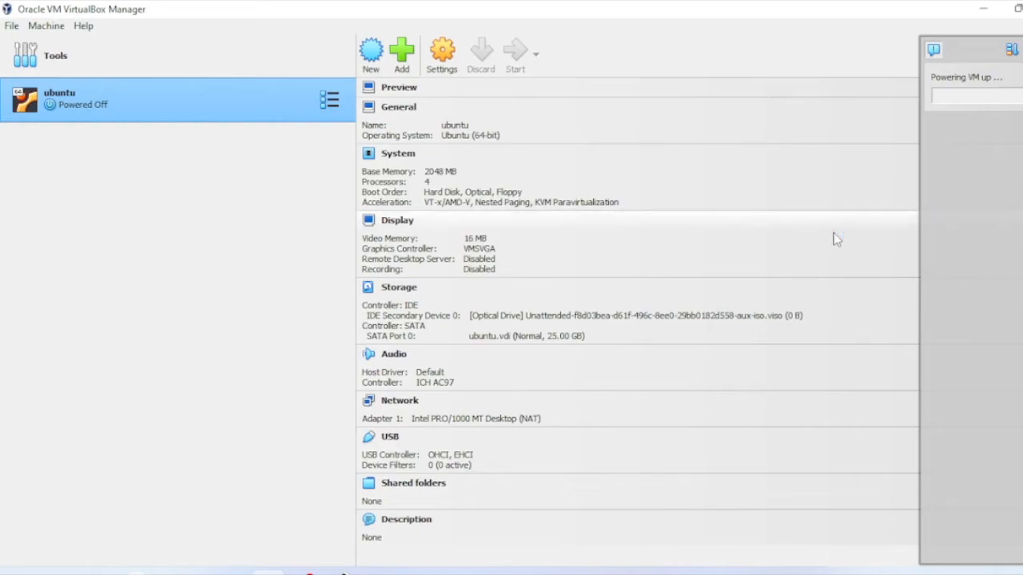
pyautogui.click(516, 52)
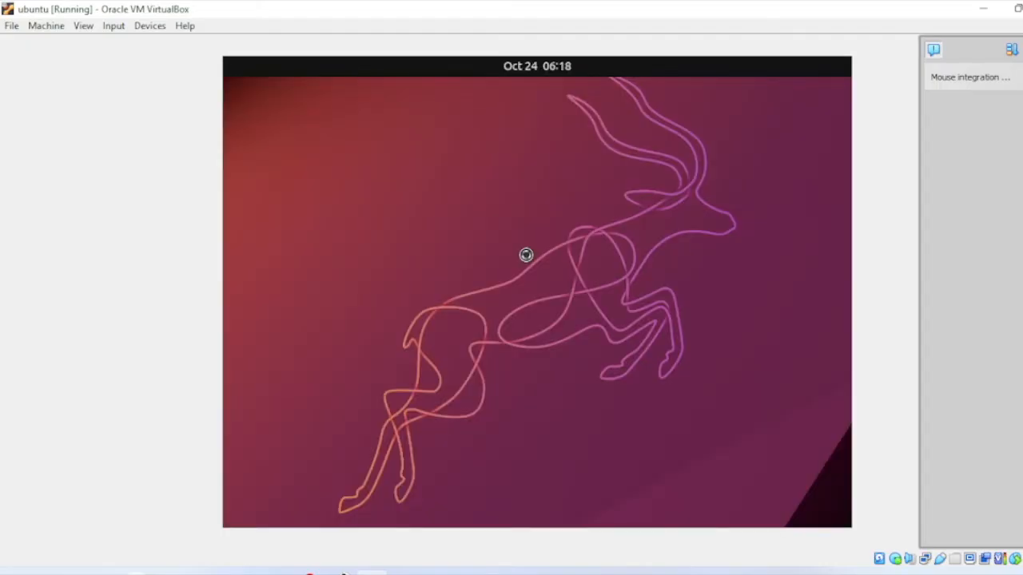
pyautogui.moveTo(651, 247)
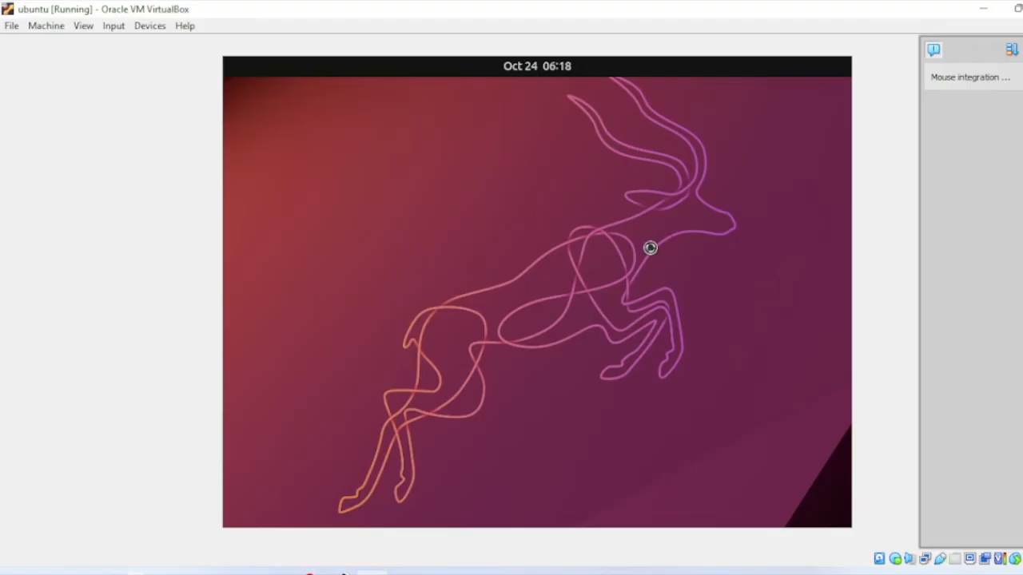
pyautogui.moveTo(549, 192)
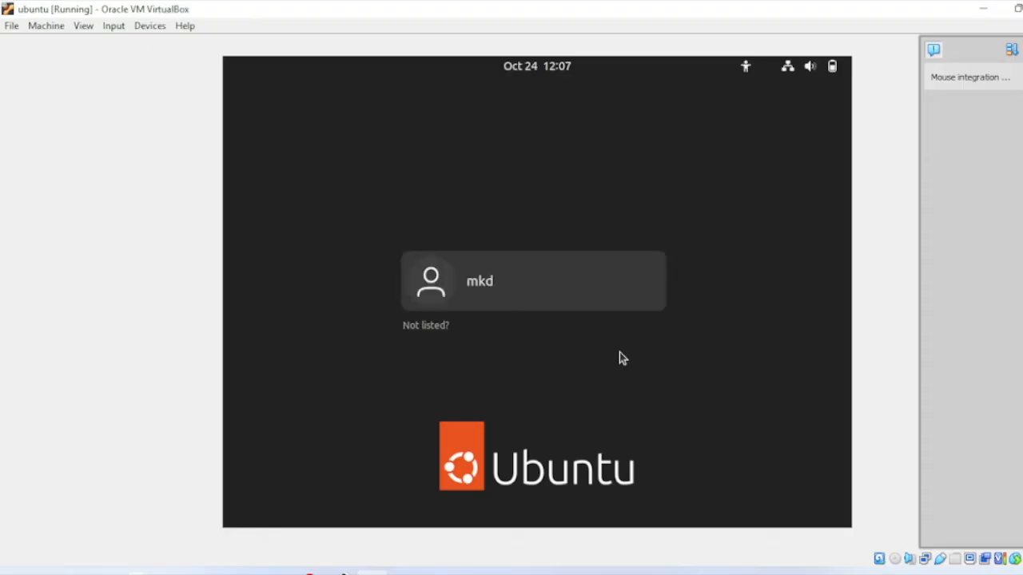
pyautogui.moveTo(551, 306)
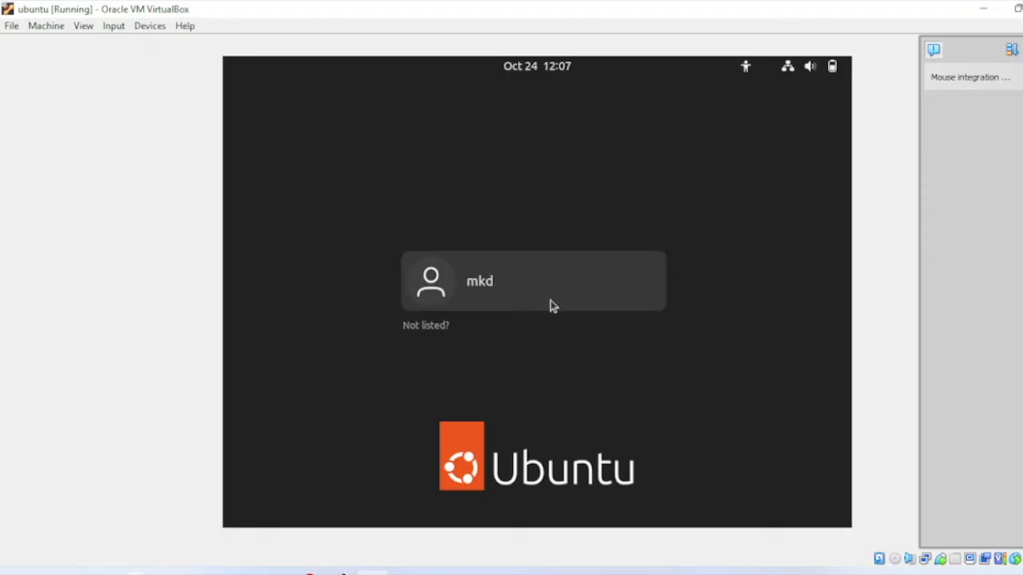
# Step: Log in as mkd, skip online accounts, and complete Ubuntu's initial setup
pyautogui.click(533, 280)
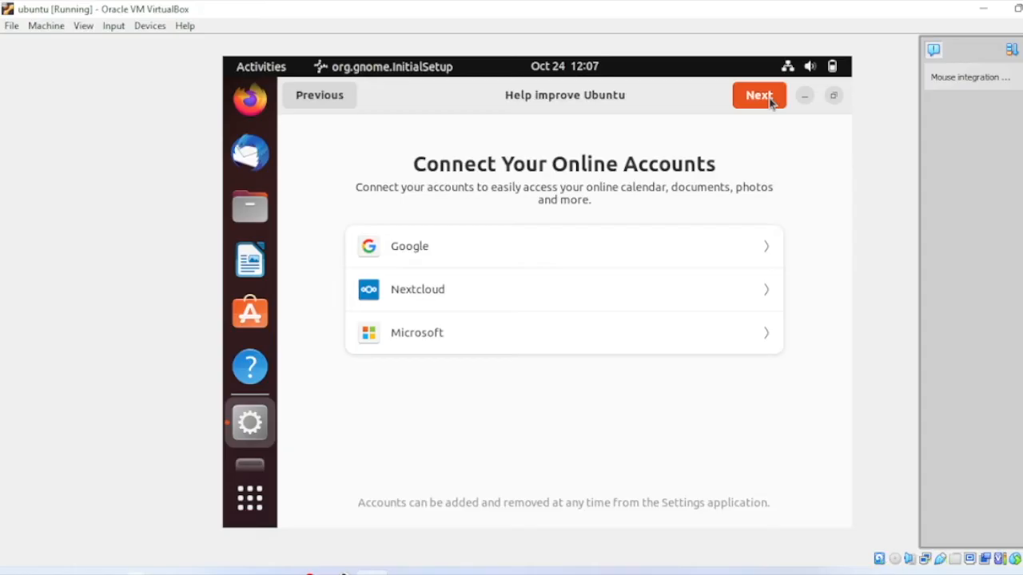
pyautogui.click(758, 95)
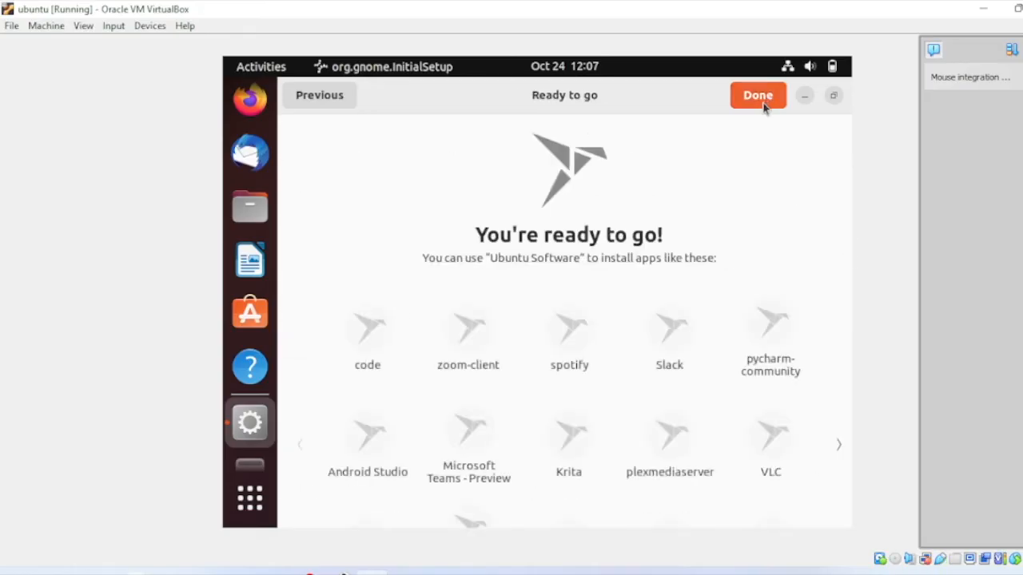
pyautogui.click(756, 96)
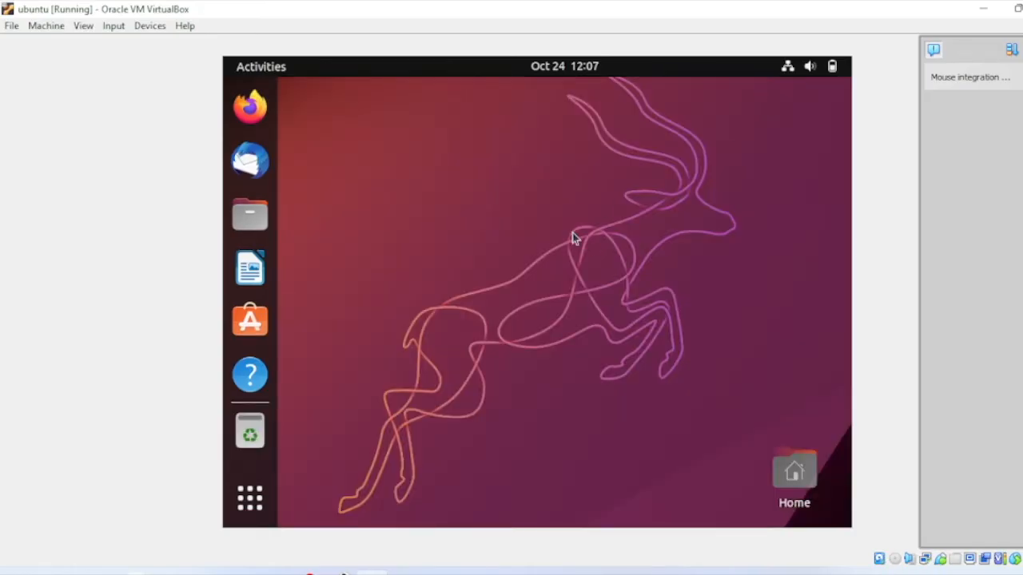
# Step: Open a desktop terminal, run lsb_release -a, then attempt sudo su
pyautogui.rightClick(575, 238)
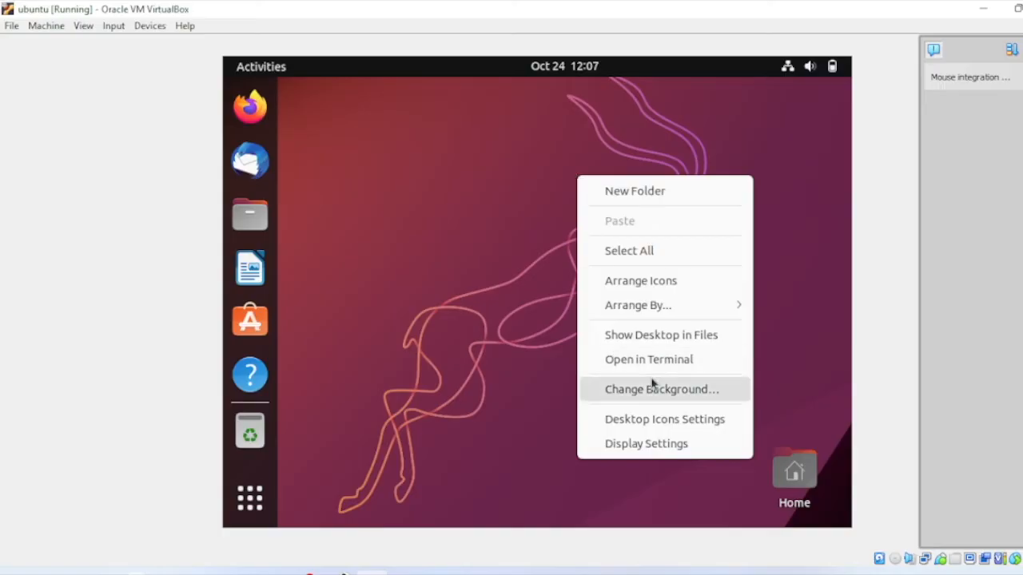
pyautogui.click(648, 359)
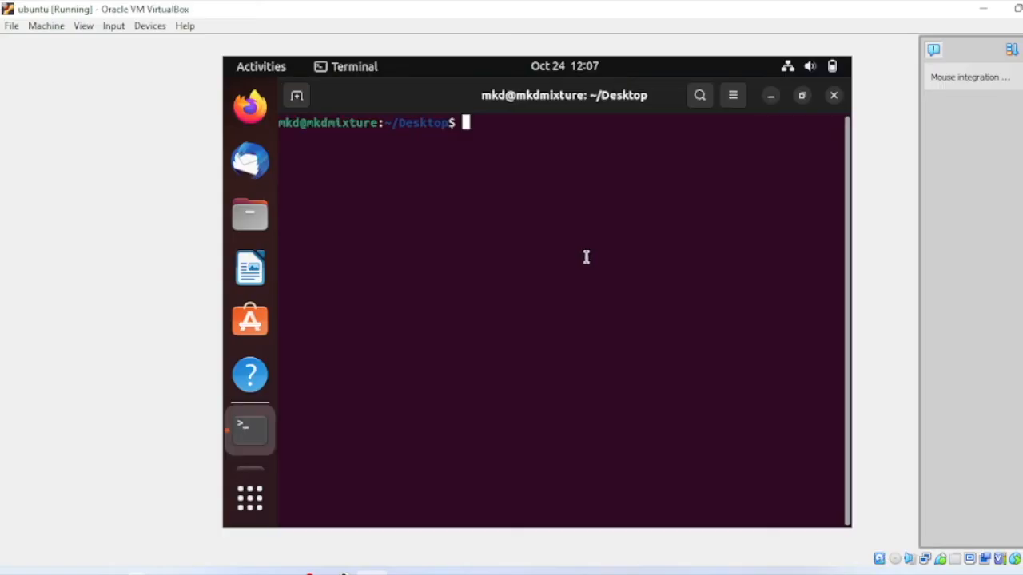
pyautogui.write('las')
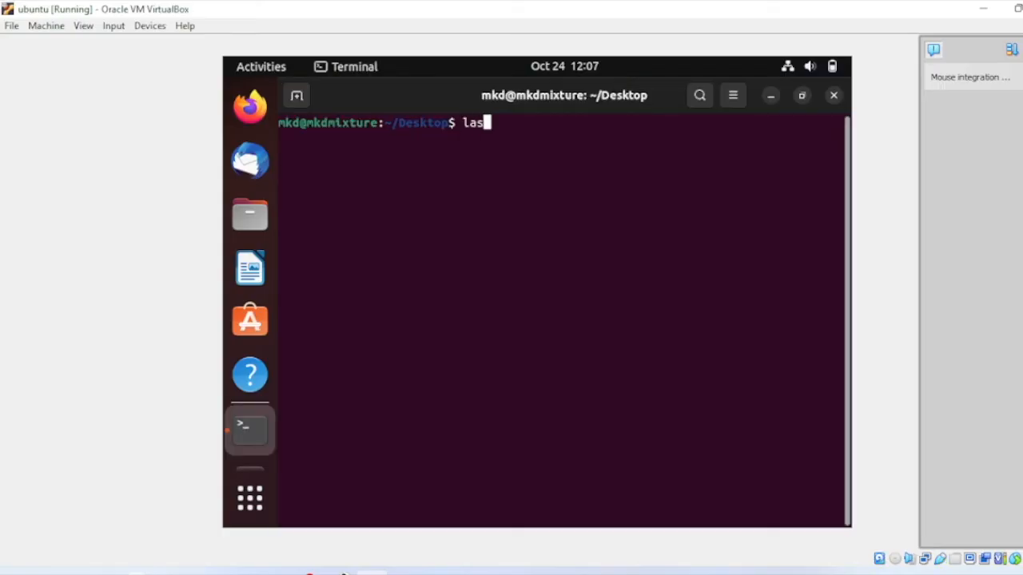
pyautogui.press('ctrl+u')
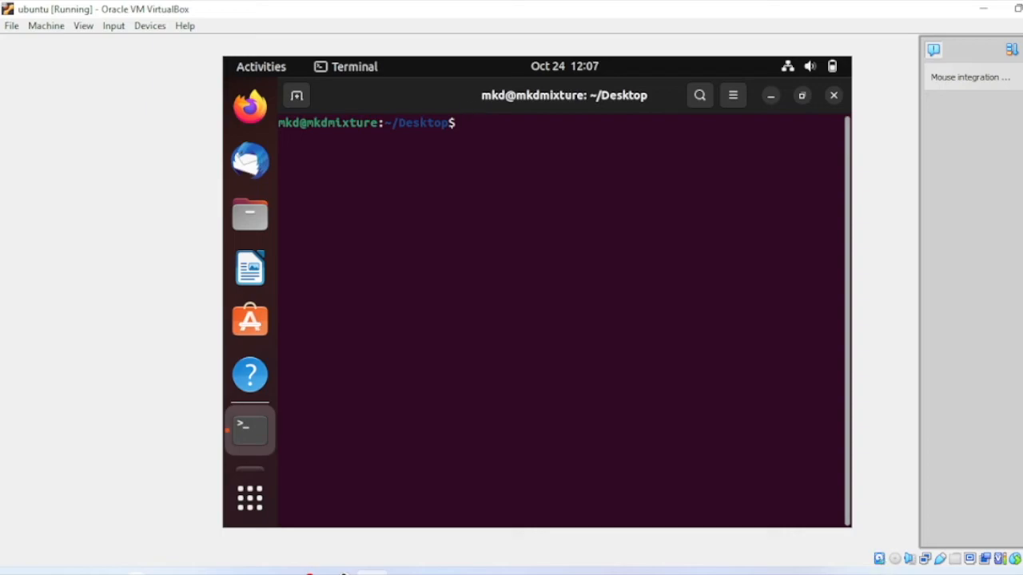
pyautogui.write('lsb_')
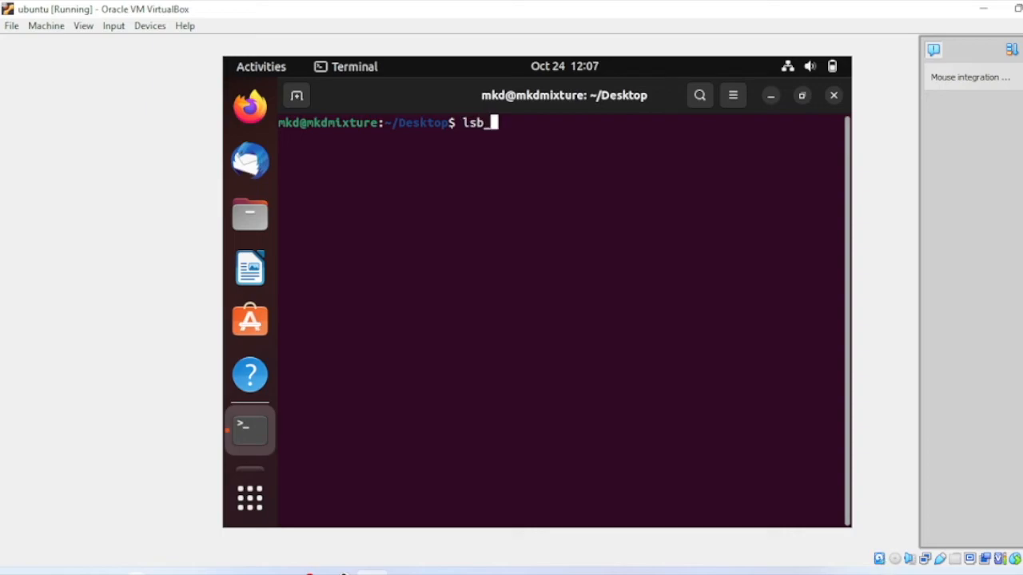
pyautogui.write('rela')
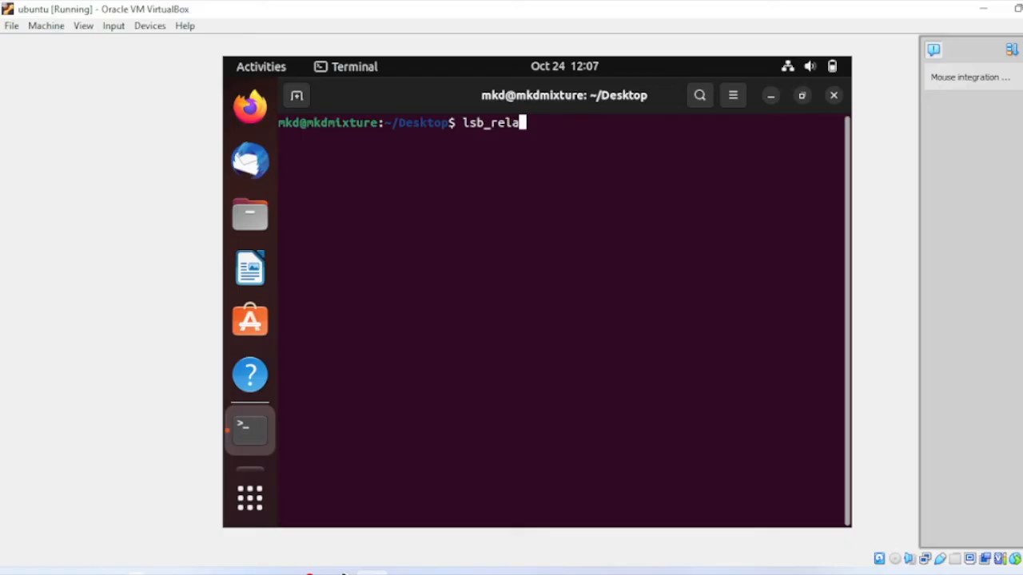
pyautogui.write('se')
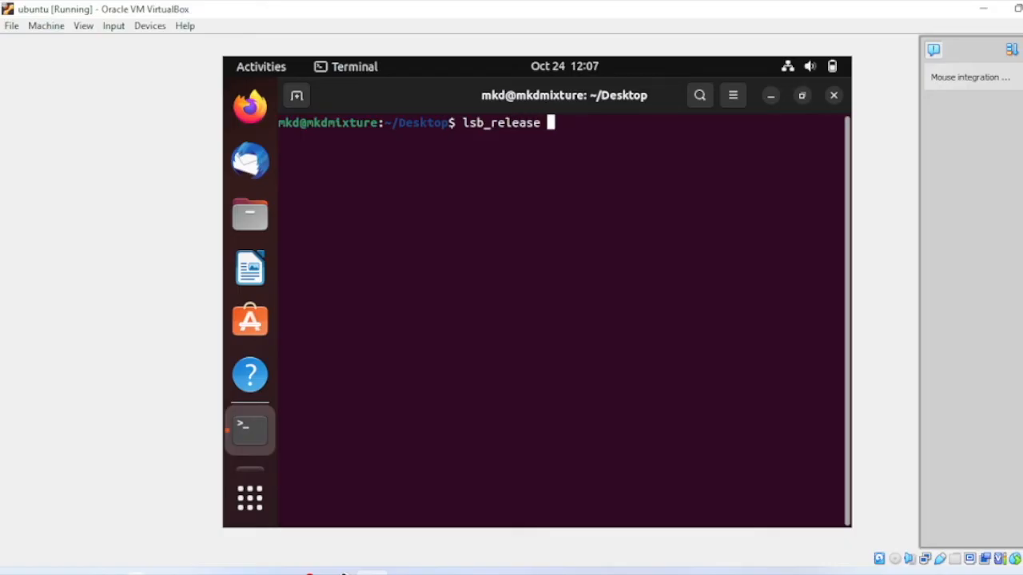
pyautogui.press('Return')
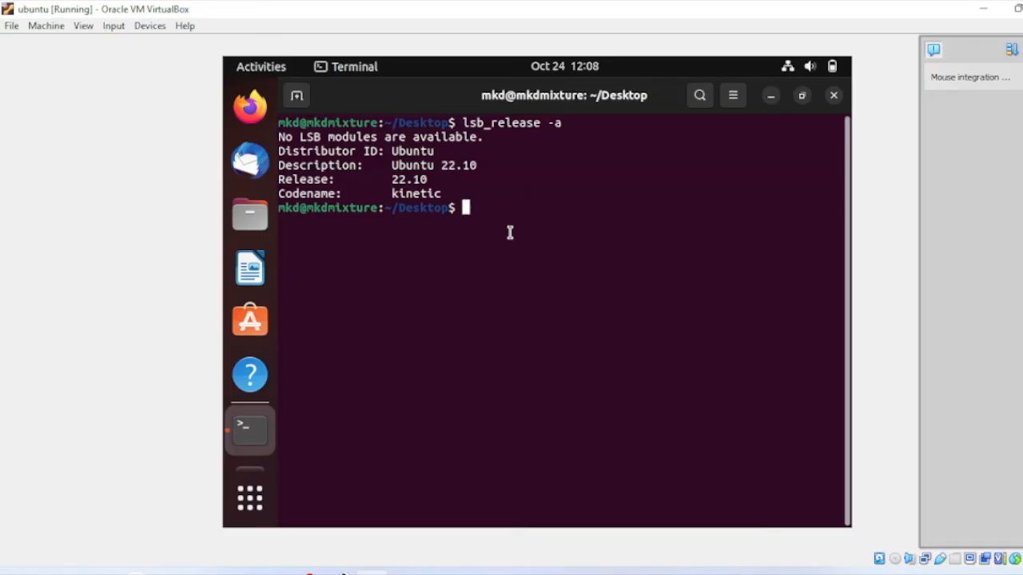
pyautogui.write('sudo su -')
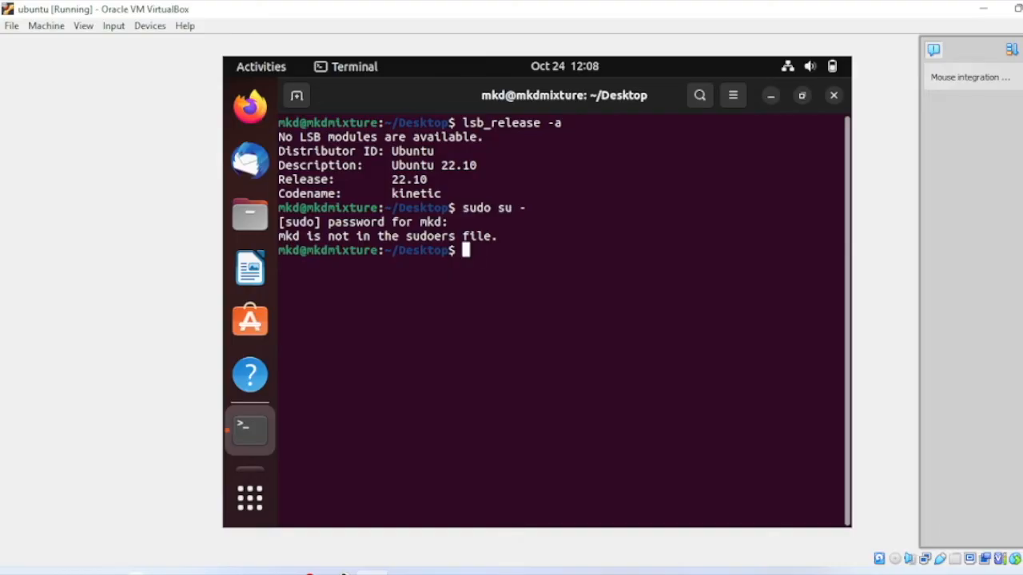
# Step: Switch to a root shell with su root and the root password
pyautogui.write('s')
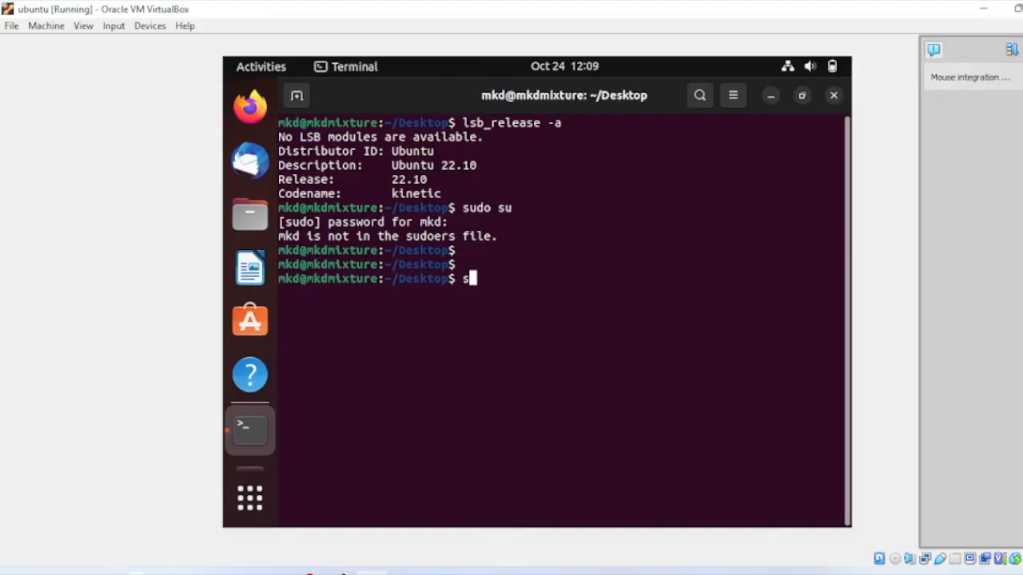
pyautogui.write('u')
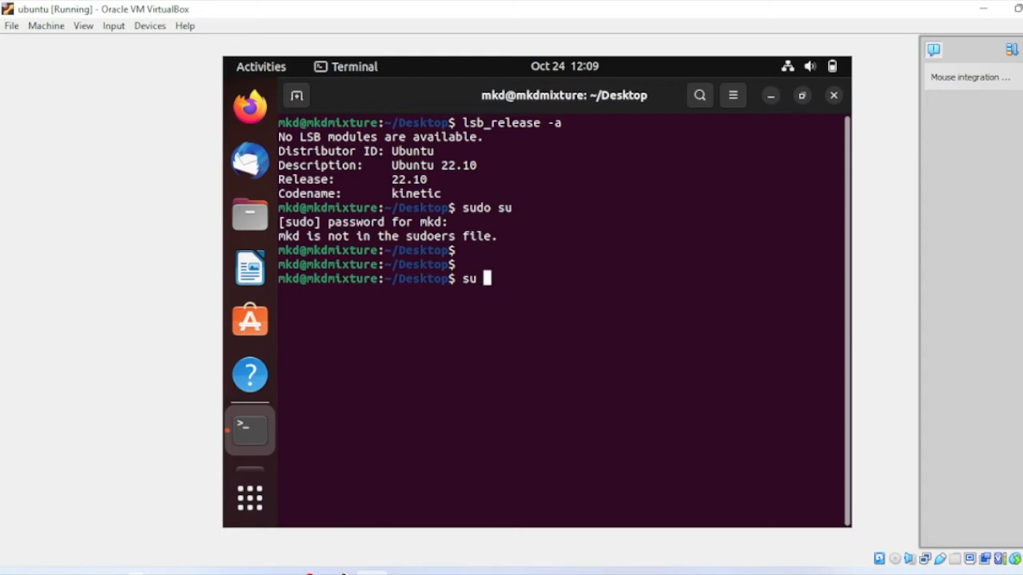
pyautogui.write('root')
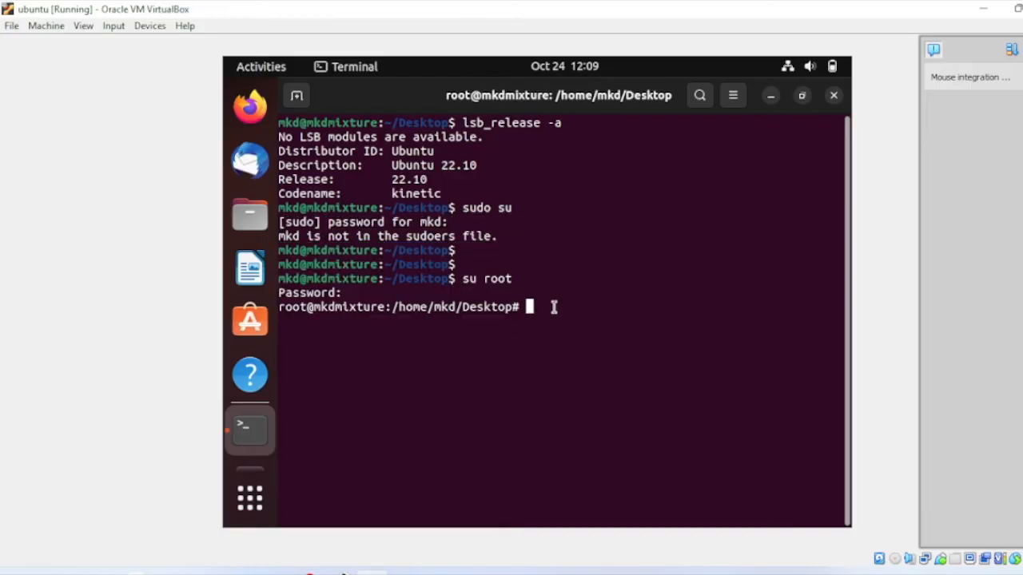
pyautogui.moveTo(559, 308)
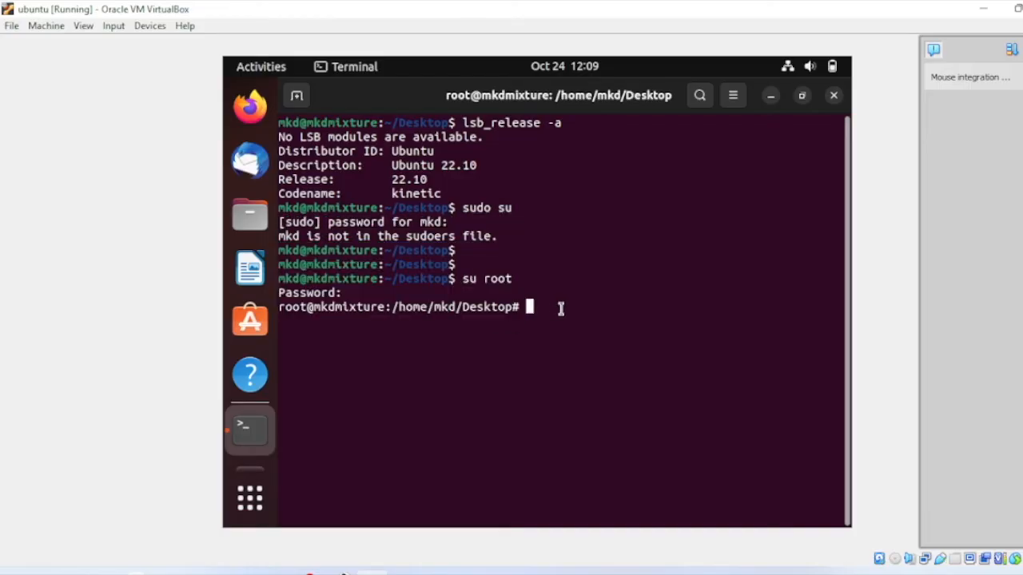
# Step: Run 'apt-get install sudo -y', which reports sudo is already the newest version
pyautogui.write('apt')
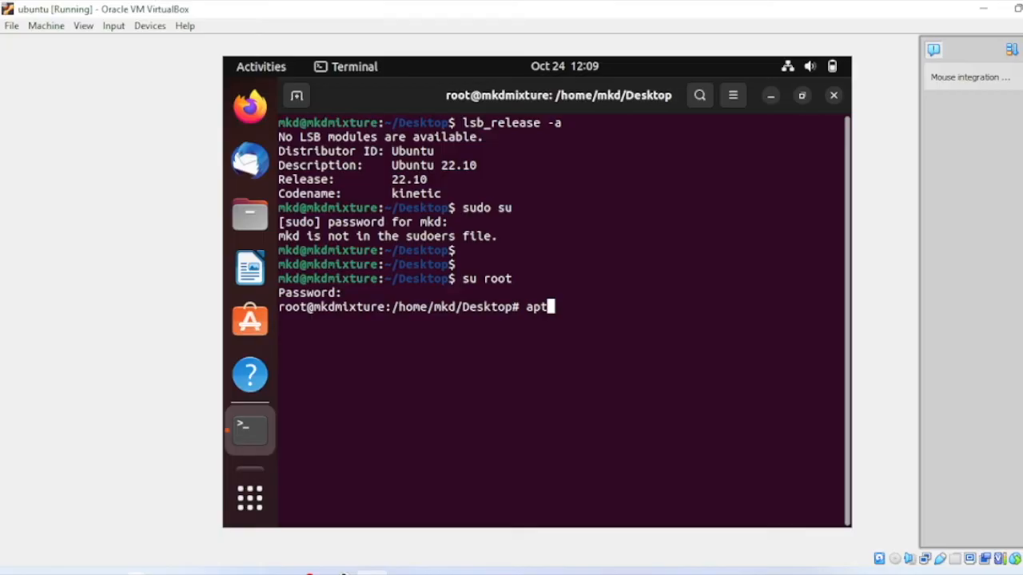
pyautogui.write('-get')
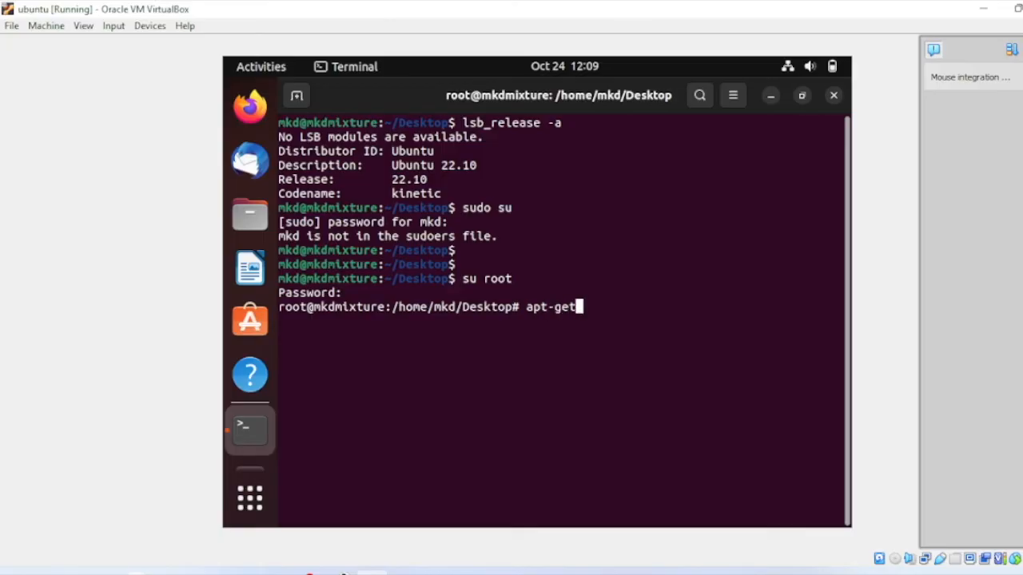
pyautogui.write('in')
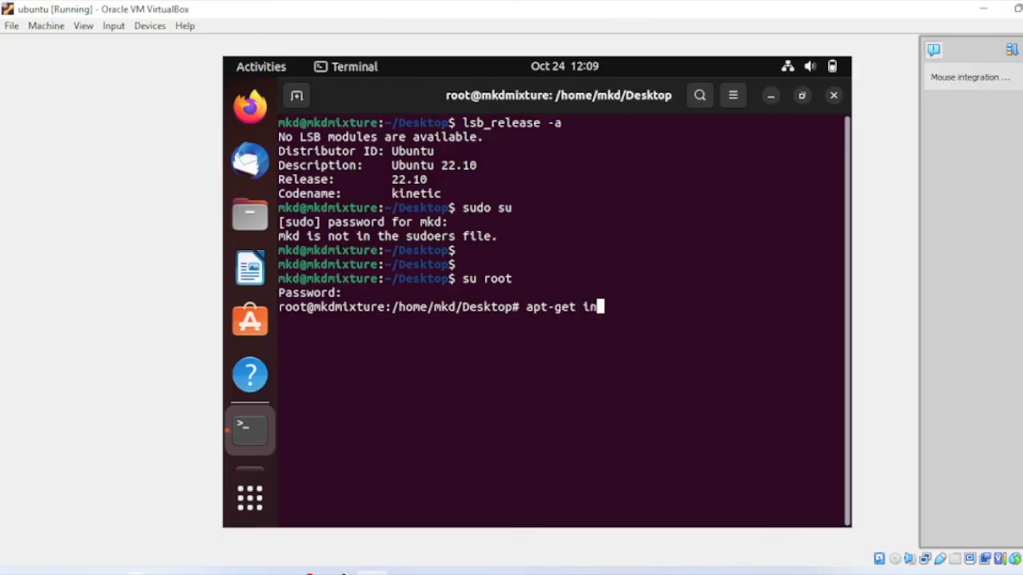
pyautogui.write('stall sudo')
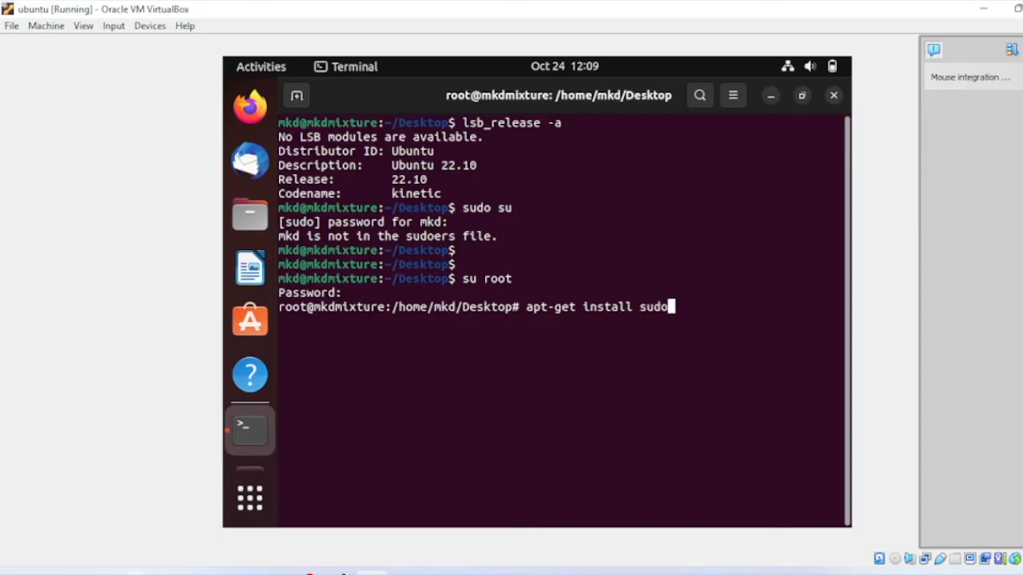
pyautogui.write('-y')
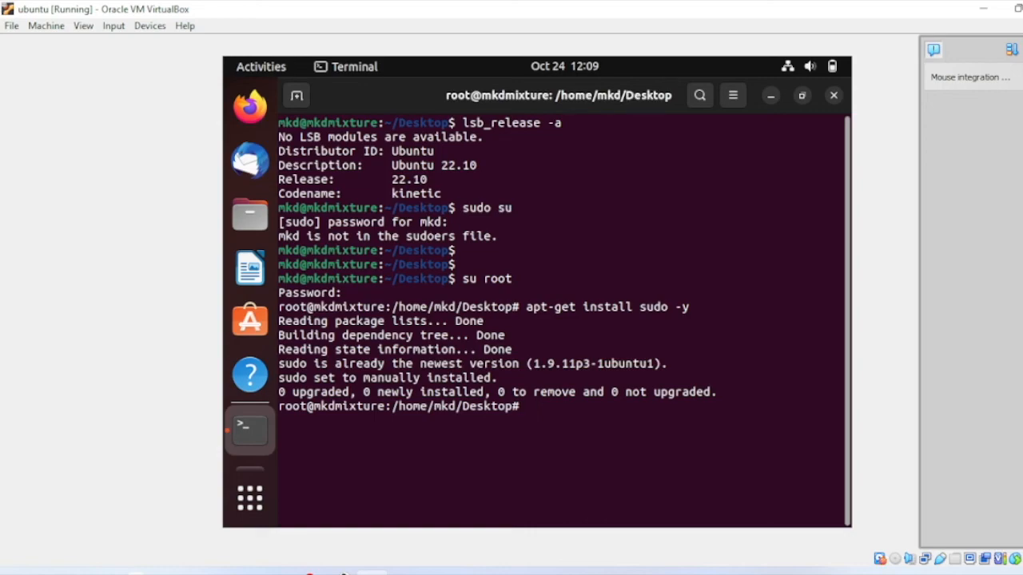
# Step: Add user mkd to the sudo group with 'adduser mkd sudo'
pyautogui.write('ad')
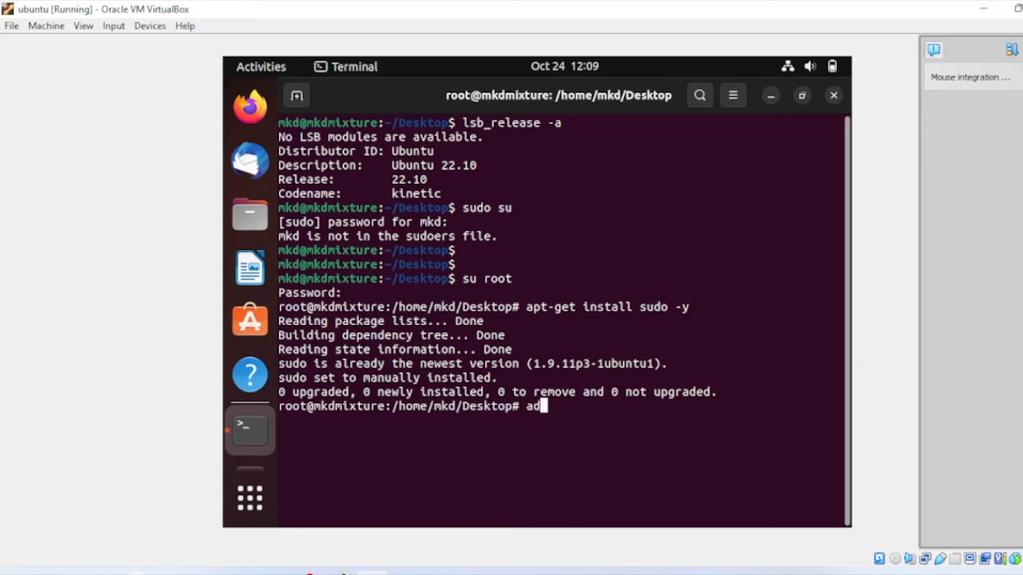
pyautogui.write('duser')
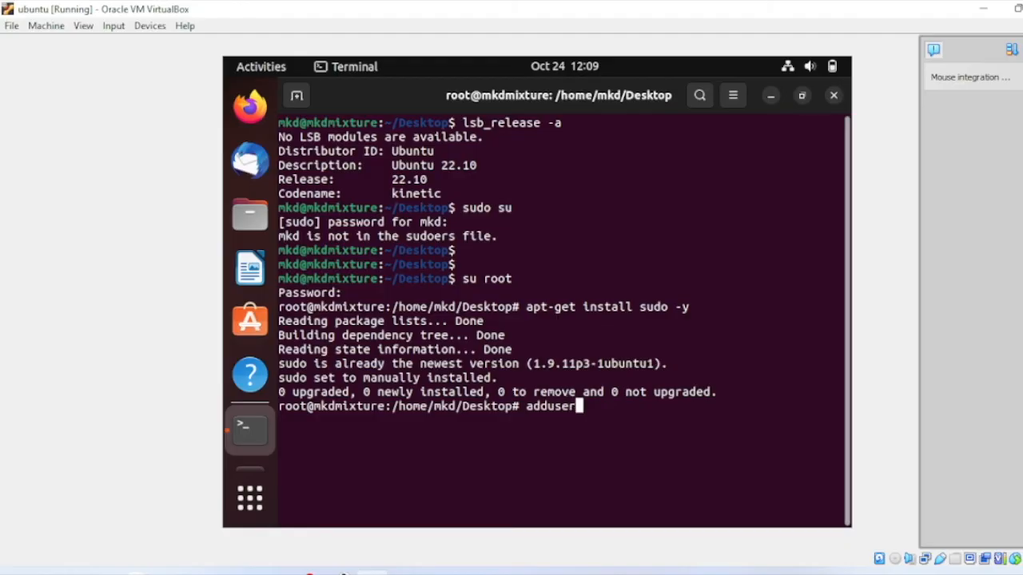
pyautogui.write('mkd')
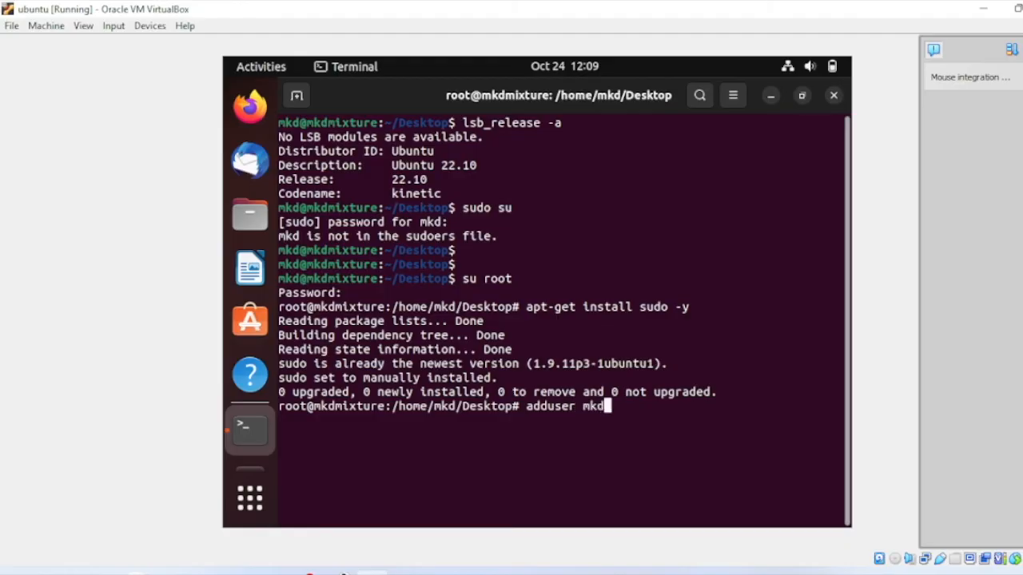
pyautogui.write('sudo')
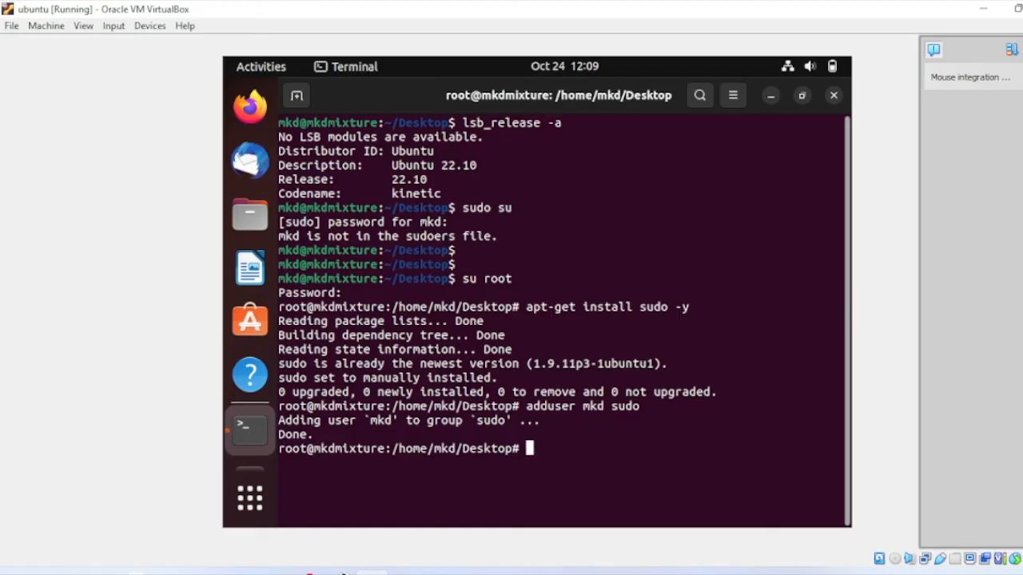
# Step: Set /etc/sudoers permissions to 0440 with chmod
pyautogui.write('chmod')
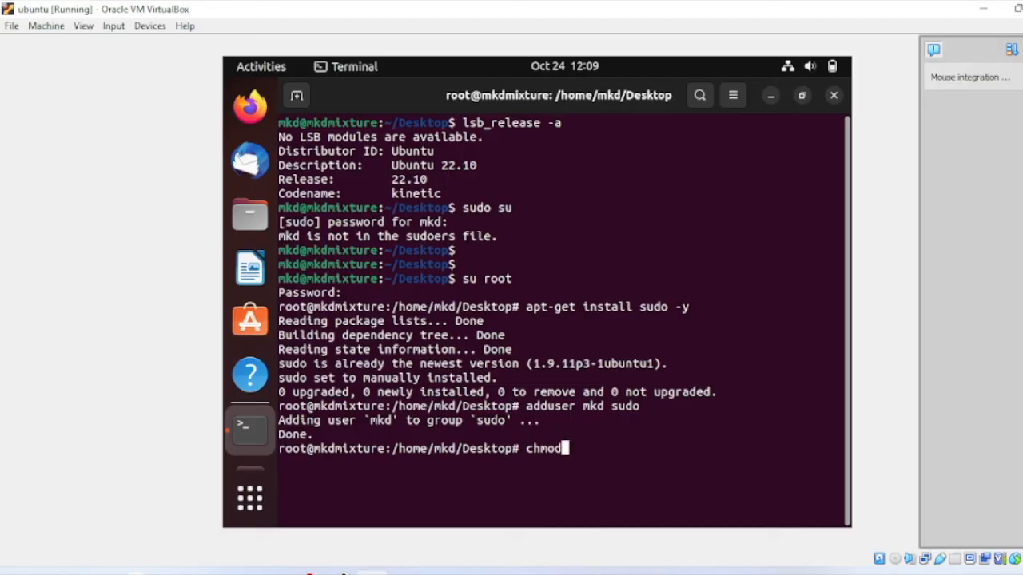
pyautogui.write('" "')
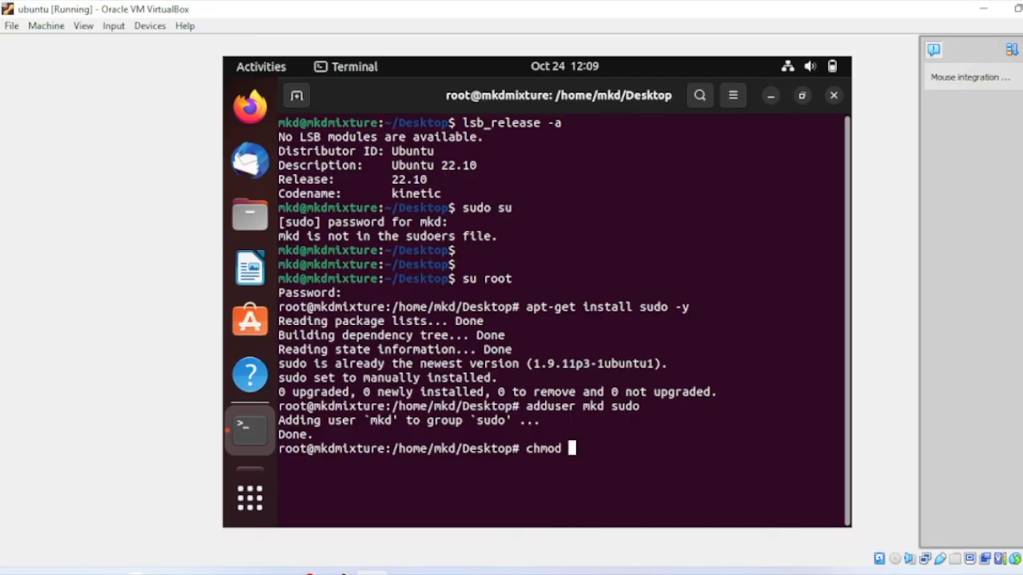
pyautogui.write('0440')
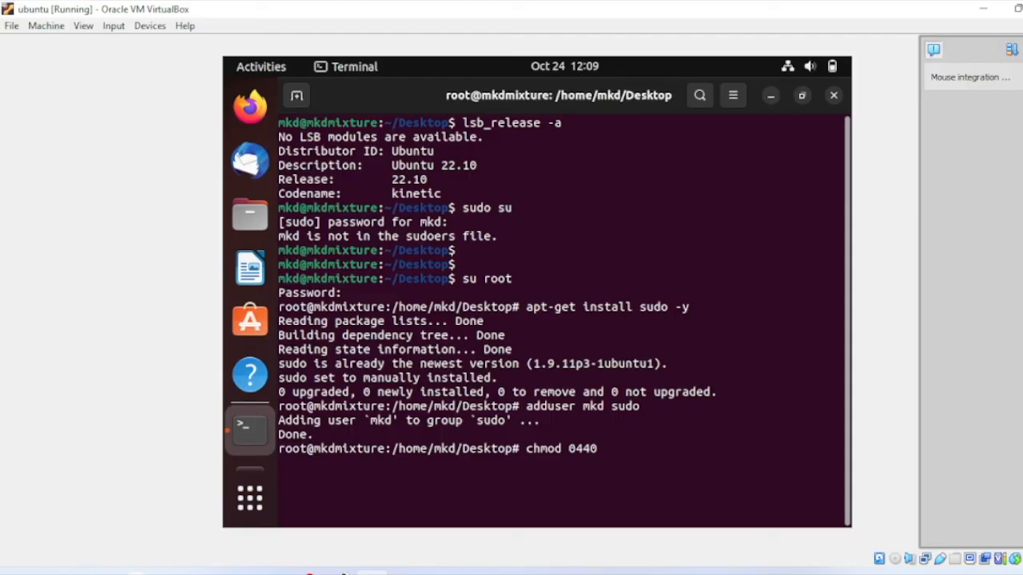
pyautogui.write('/e')
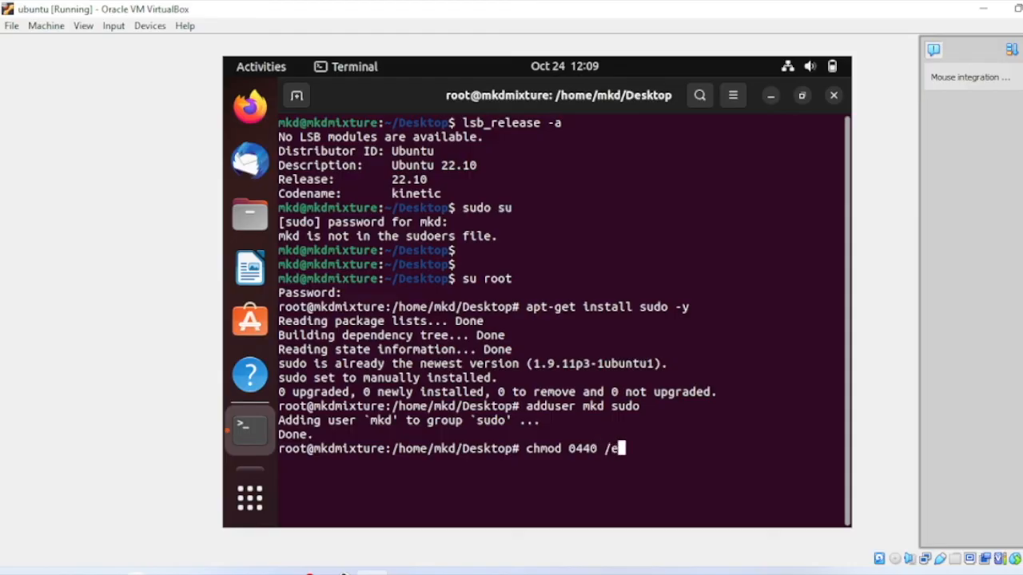
pyautogui.write('tc/s')
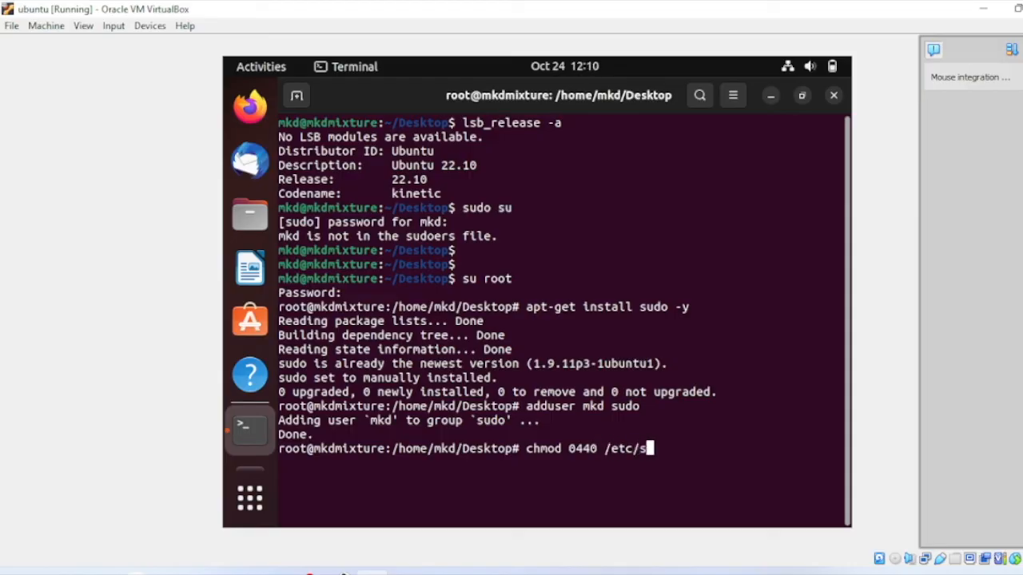
pyautogui.write('doe')
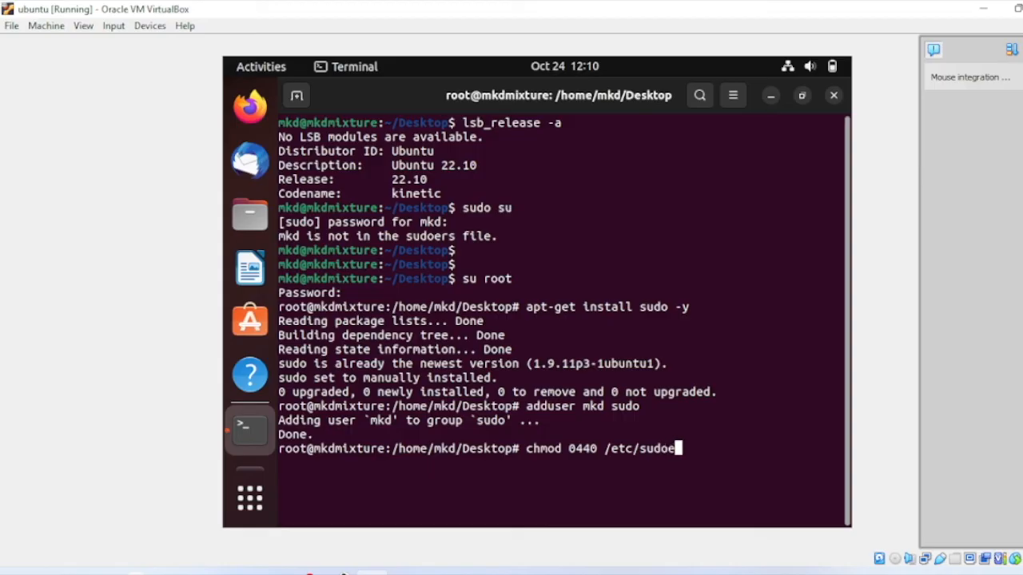
pyautogui.write('rs')
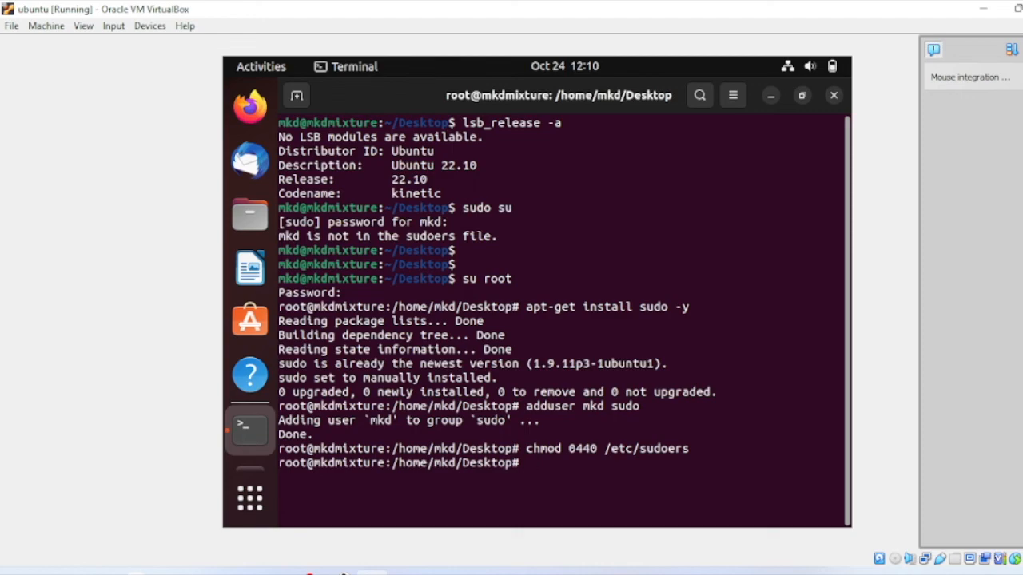
# Step: Reboot the Ubuntu guest from the root terminal and wait for the desktop
pyautogui.write('reboot')
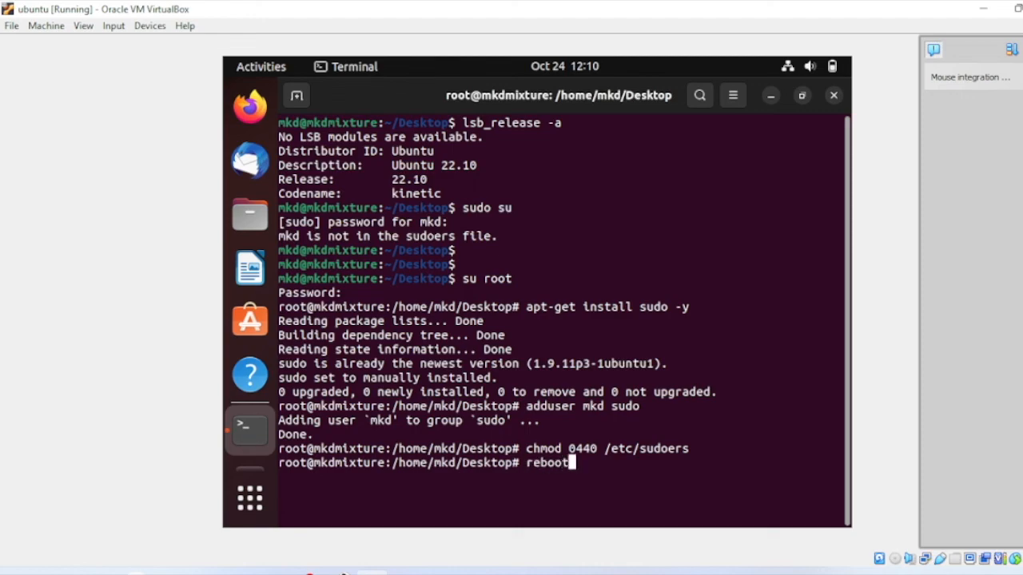
pyautogui.press('Return')
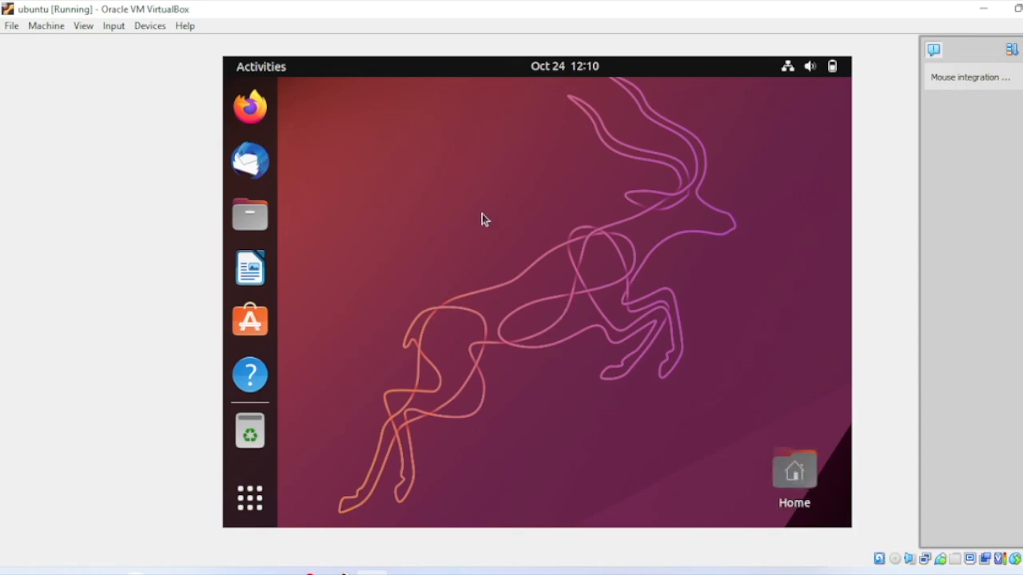
# Step: Open a desktop terminal, become root as mkd via sudo su, and begin typing 'ip a'
pyautogui.rightClick(484, 219)
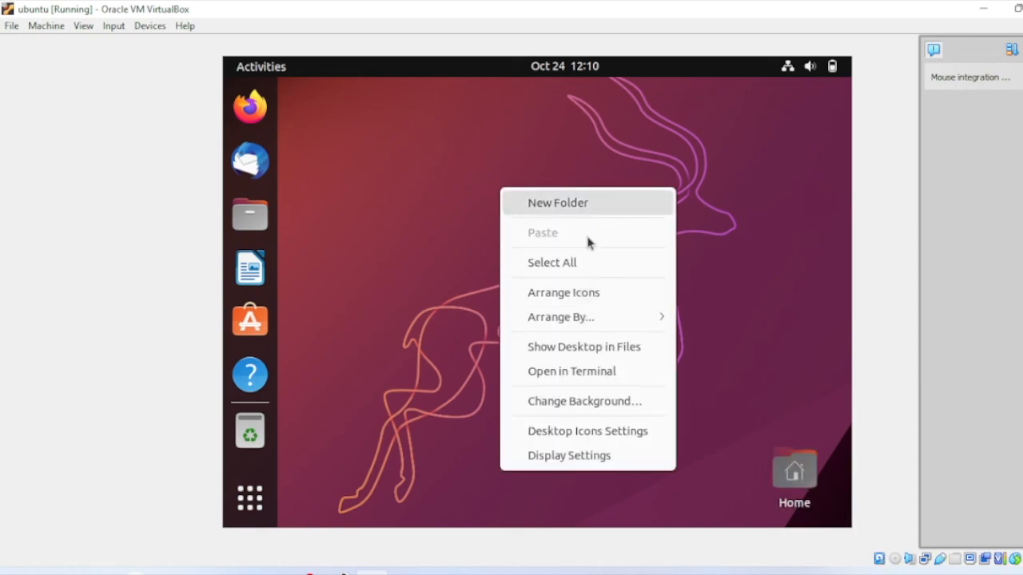
pyautogui.click(571, 371)
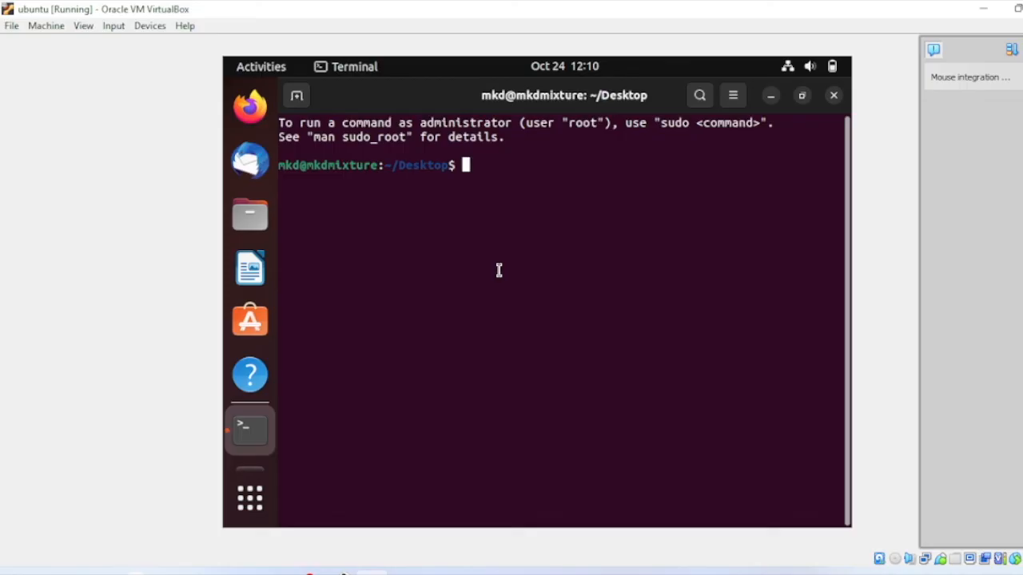
pyautogui.write('sudo su')
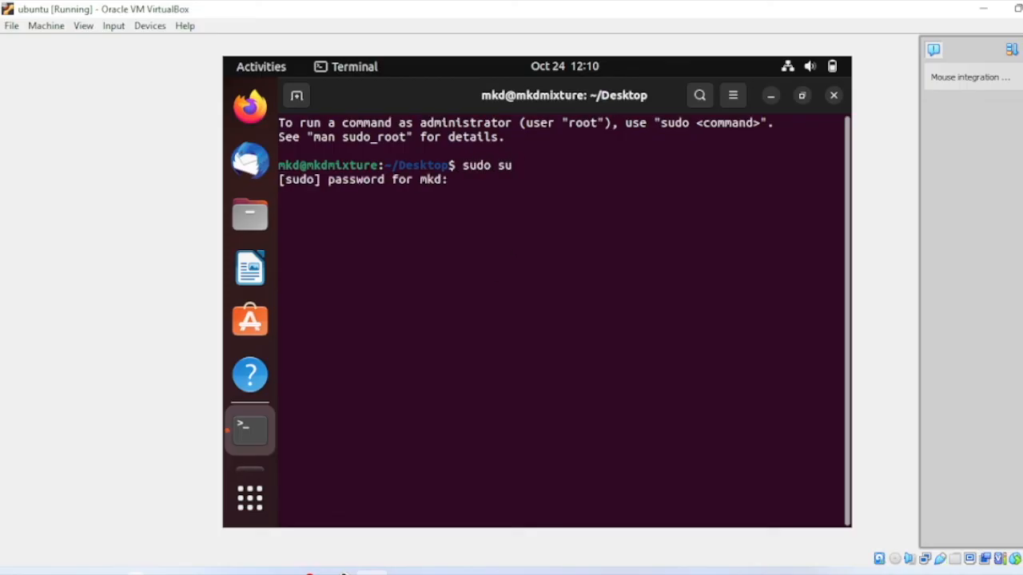
pyautogui.press('Return')
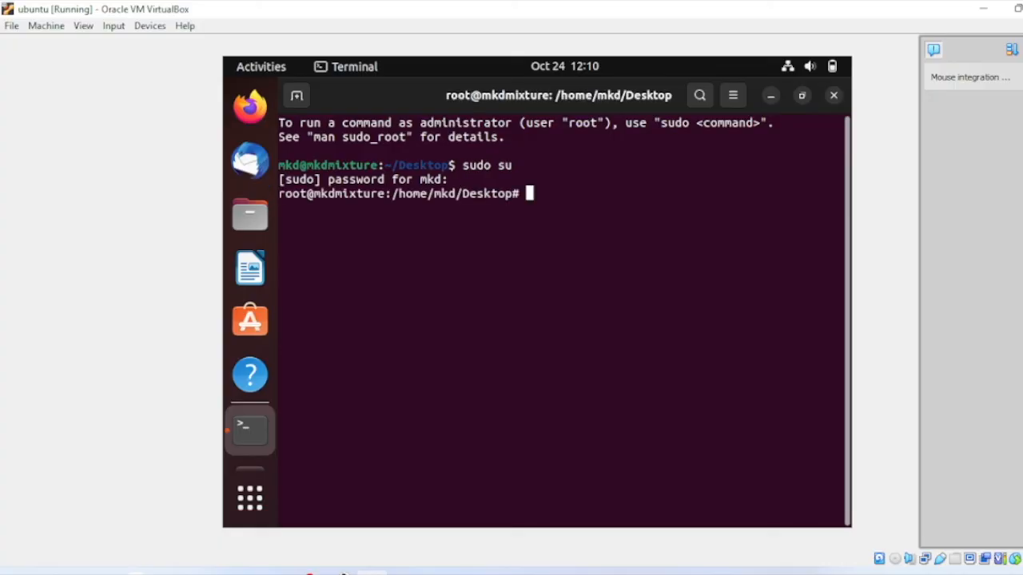
pyautogui.write('t')
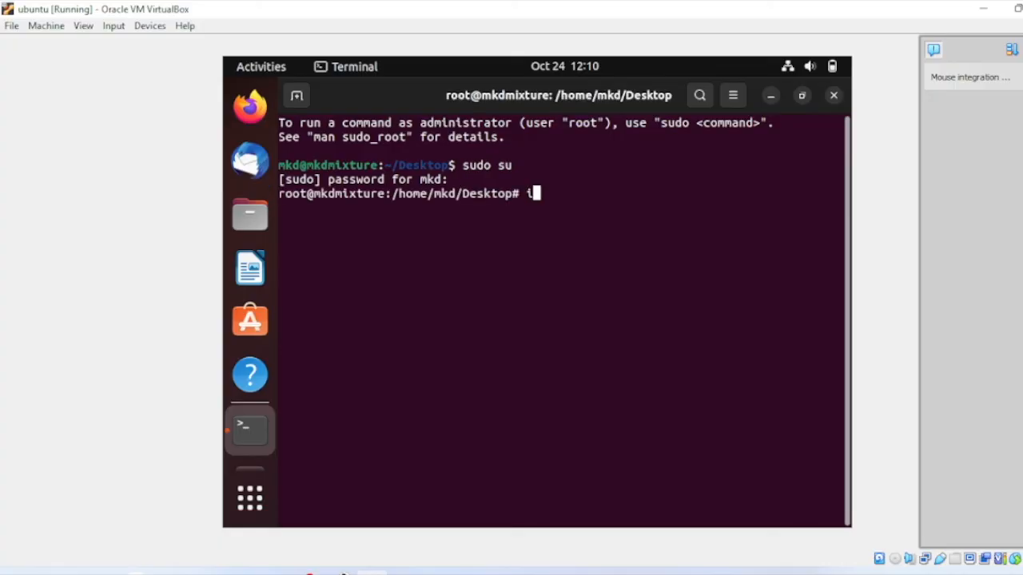
pyautogui.write('ip a')
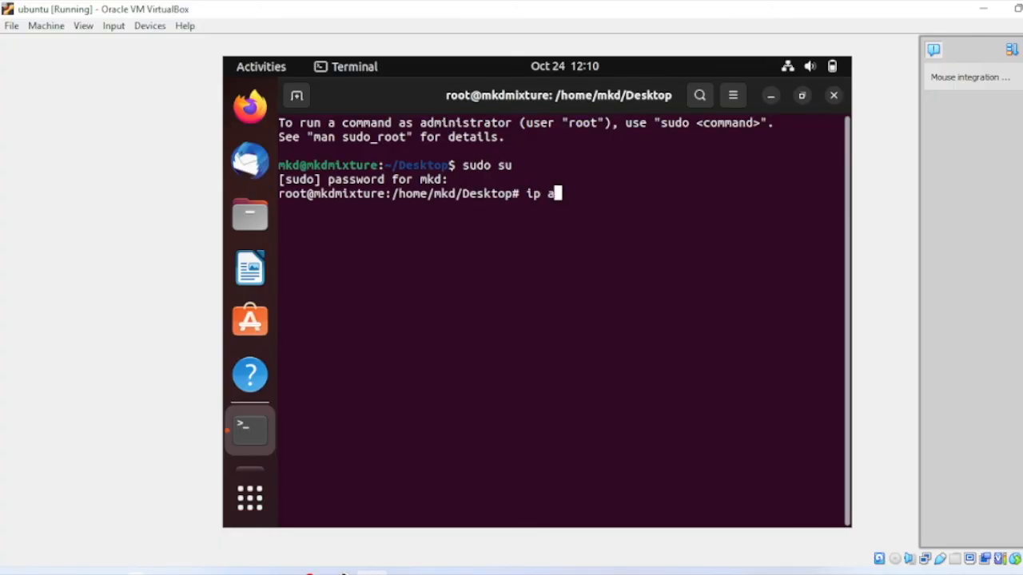